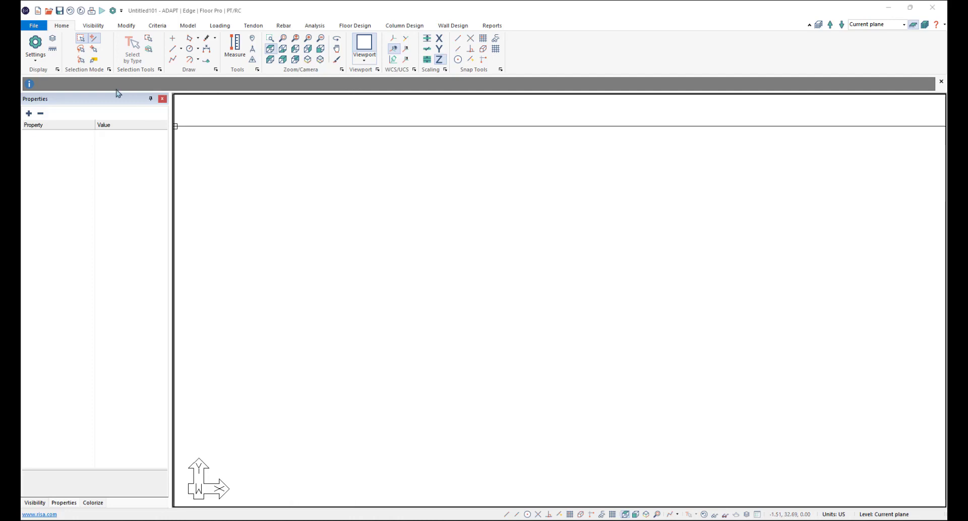
Start a DWG/DXF import and choose WaffleSlabExample.dwg from the Desktop.
left_click(36, 25)
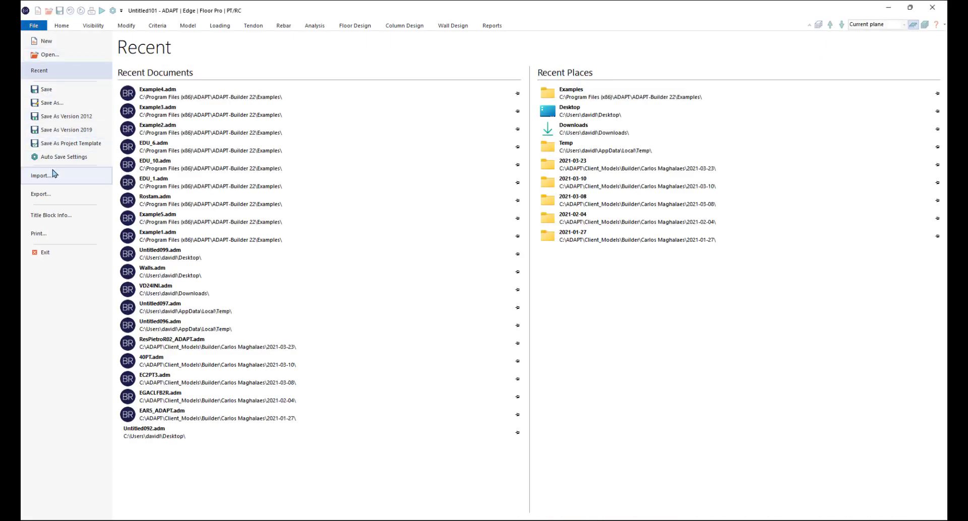
left_click(38, 175)
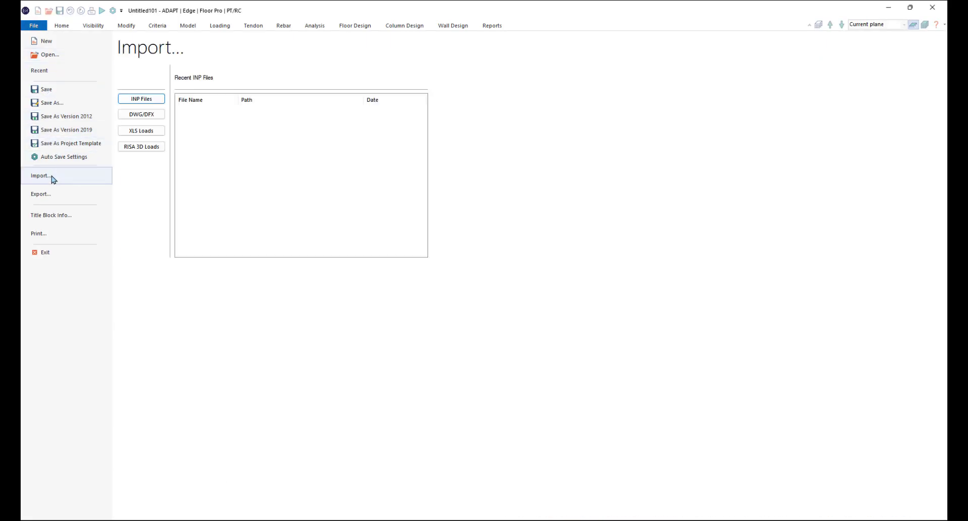
left_click(141, 114)
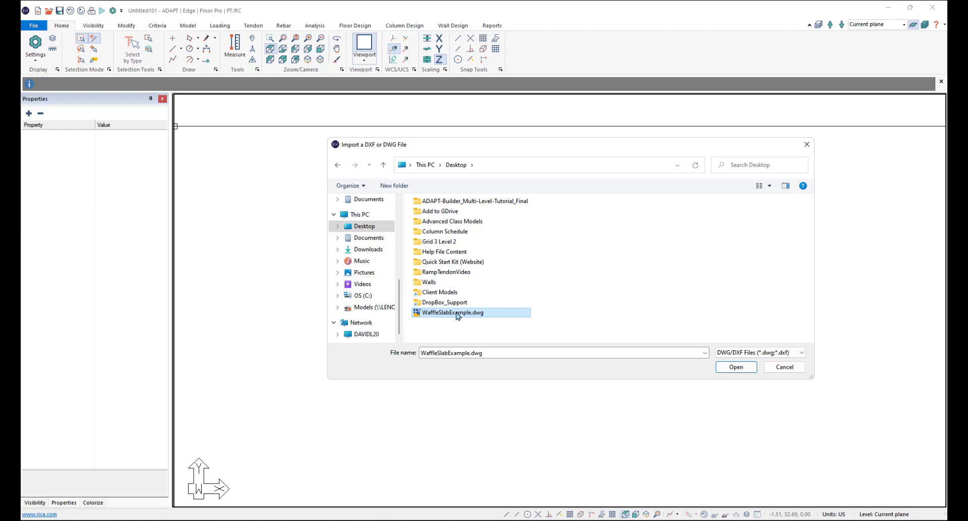
Import the drawing with calibration on, at the current plane, assigned to Level 1 CAD.
left_click(736, 367)
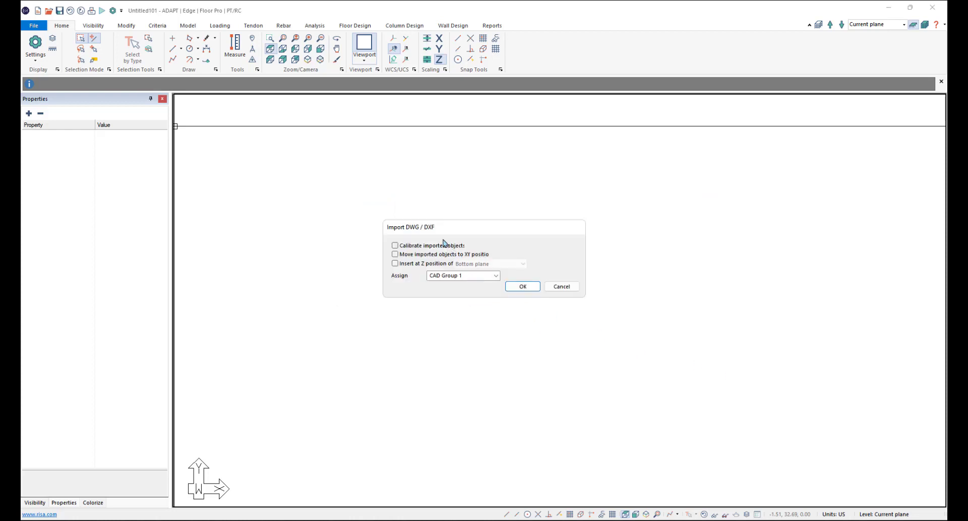
mouse_move(395, 292)
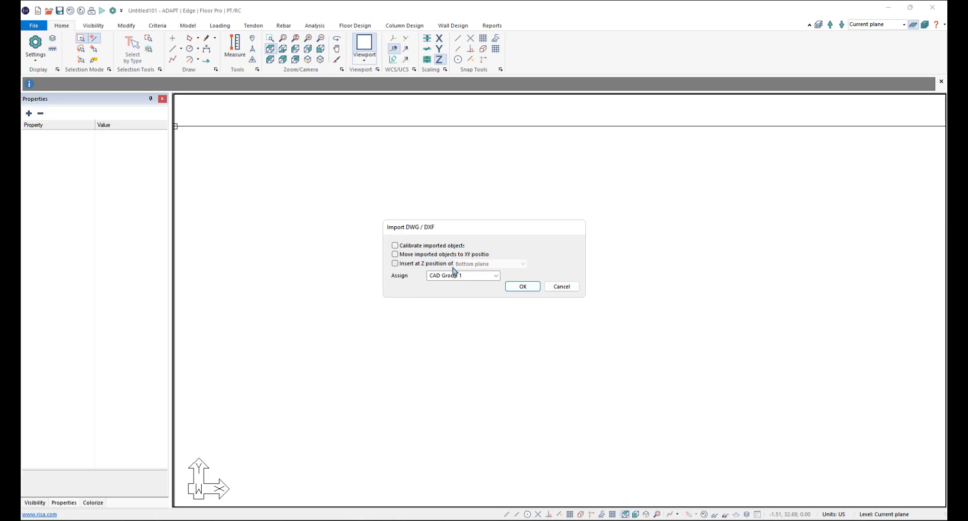
mouse_move(398, 255)
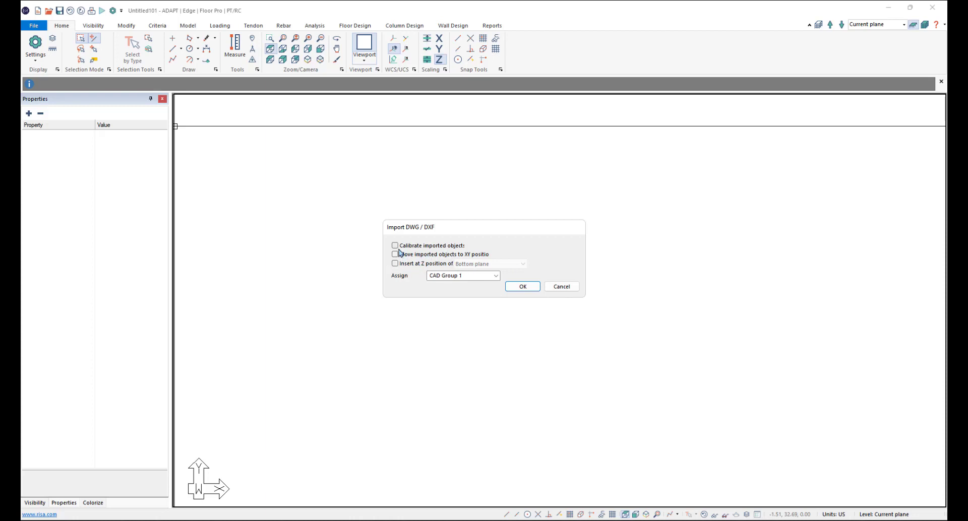
left_click(394, 246)
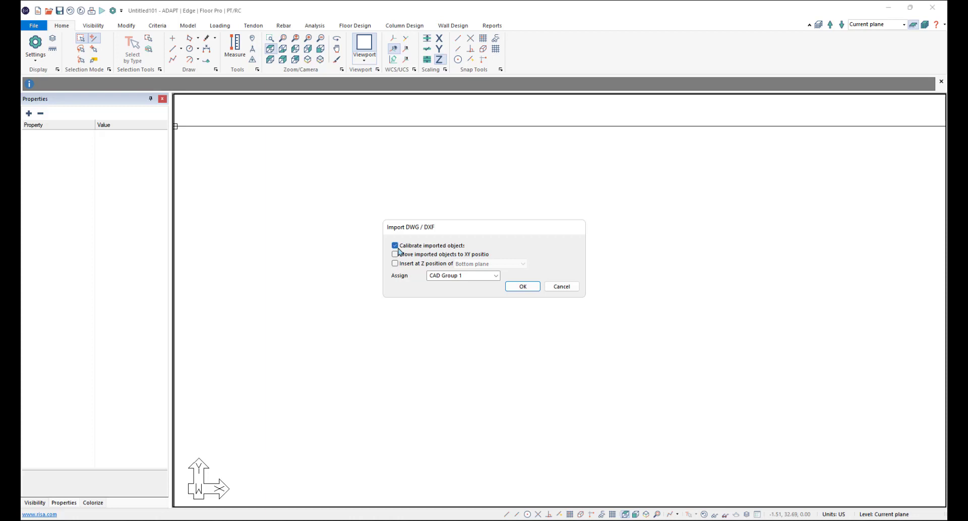
mouse_move(443, 253)
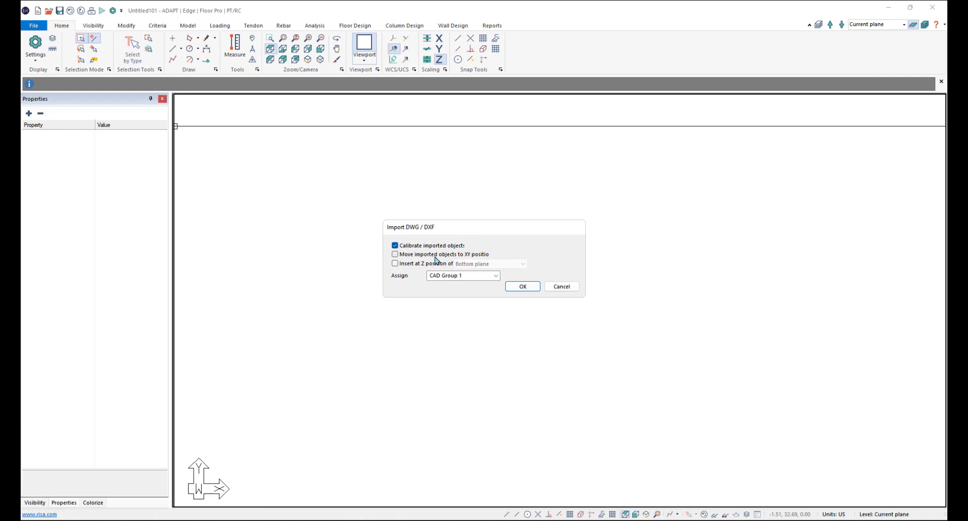
mouse_move(440, 256)
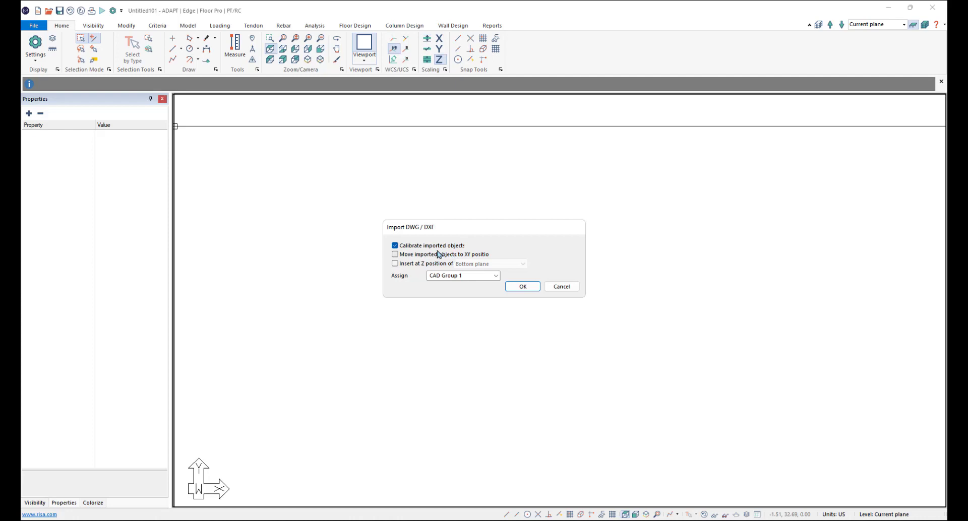
mouse_move(437, 256)
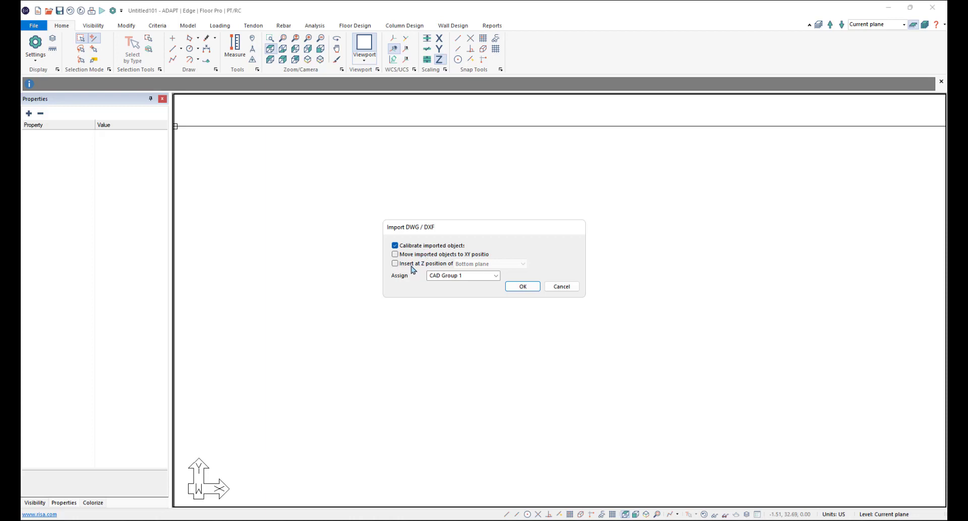
left_click(393, 264)
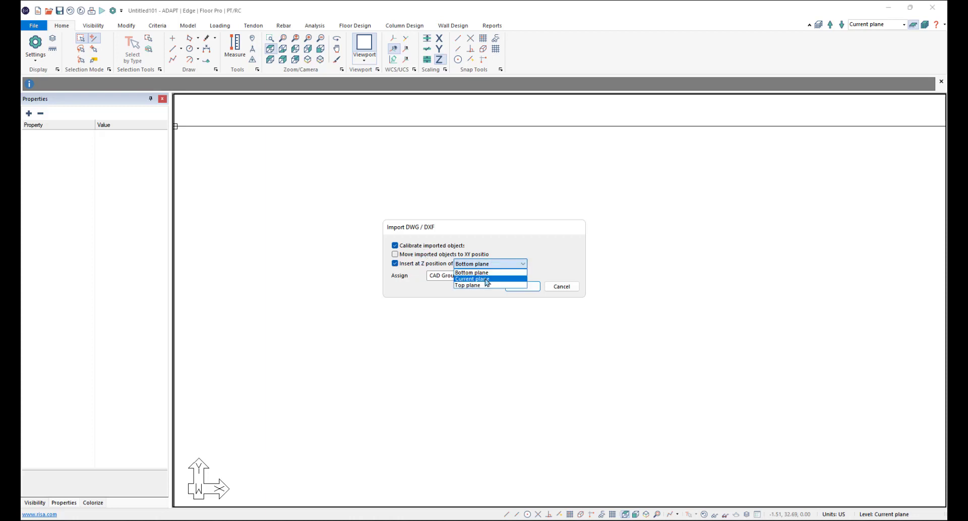
left_click(476, 279)
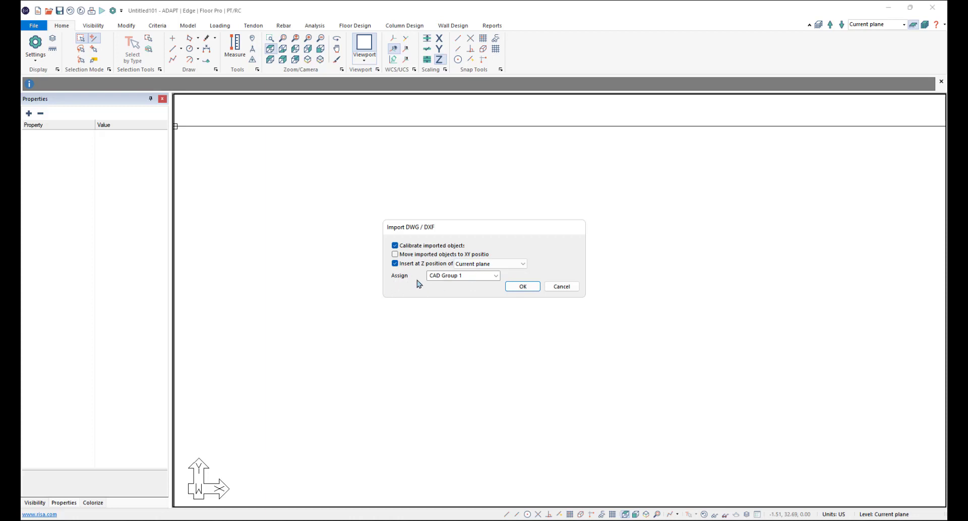
left_click(460, 276)
type("Level 1 CAD")
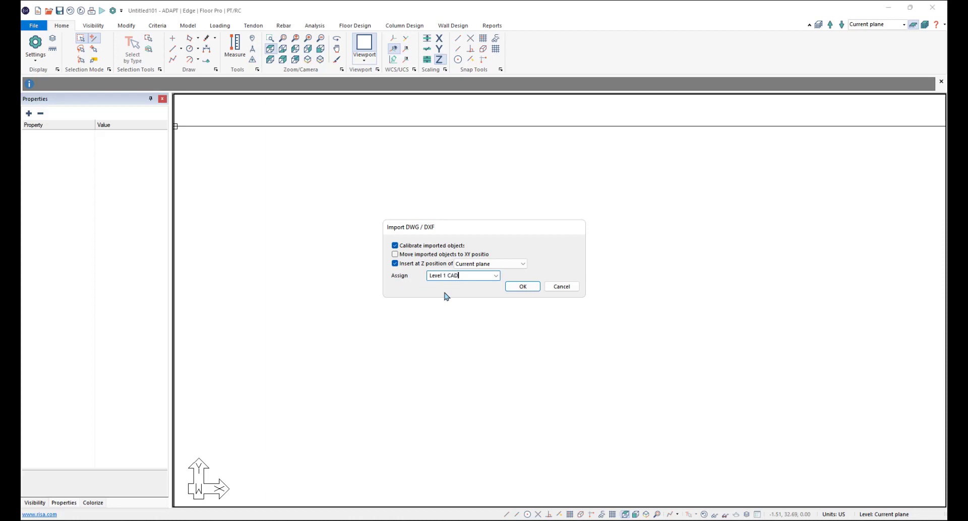
left_click(522, 286)
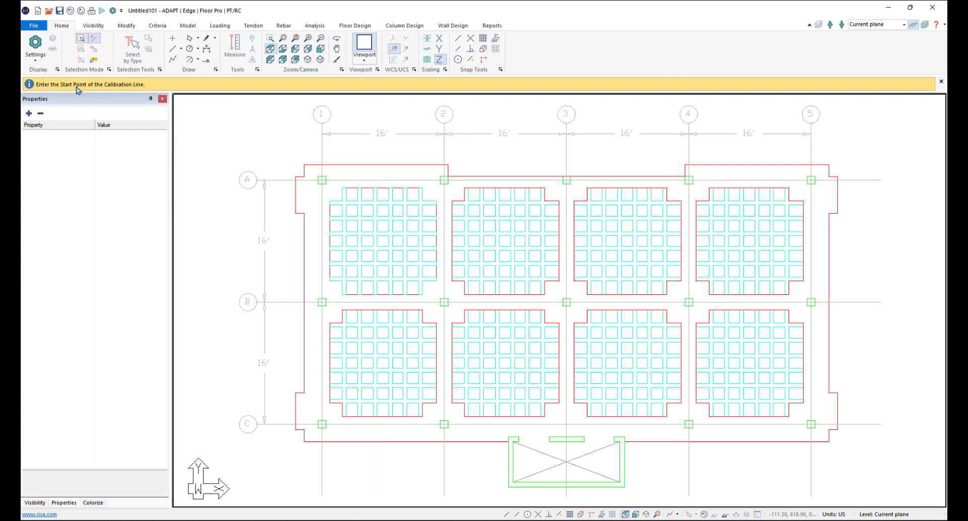
mouse_move(96, 91)
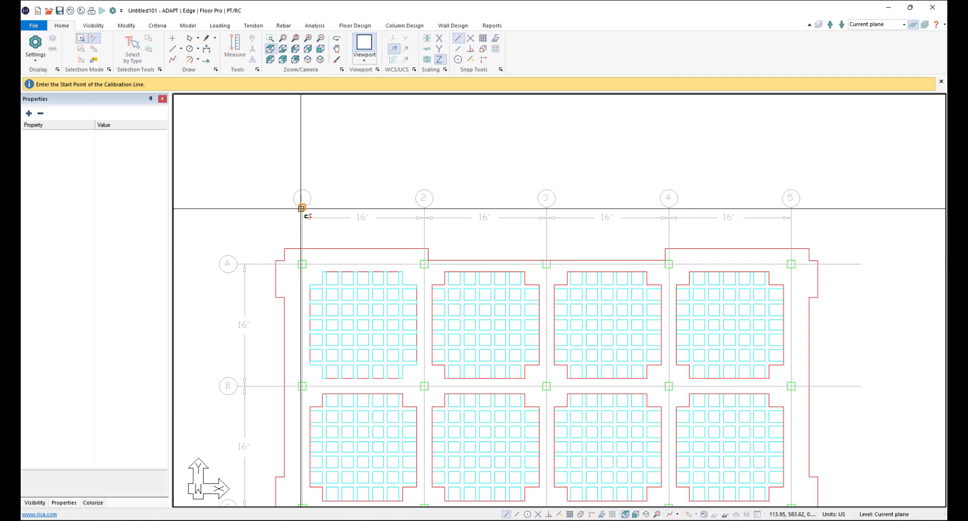
Calibrate the drawing by measuring gridline 1 to gridline 2 as 16.00 ft.
left_click(301, 208)
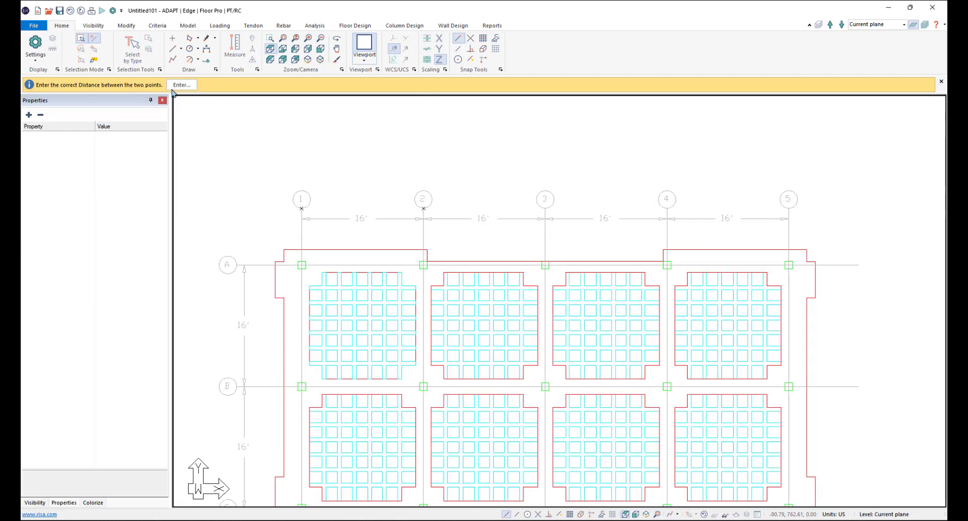
left_click(181, 84)
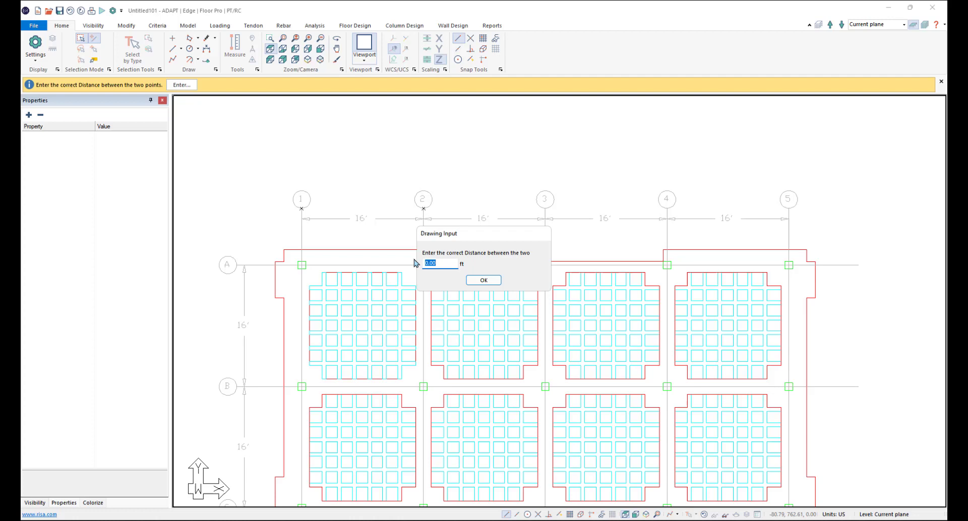
type("16.00")
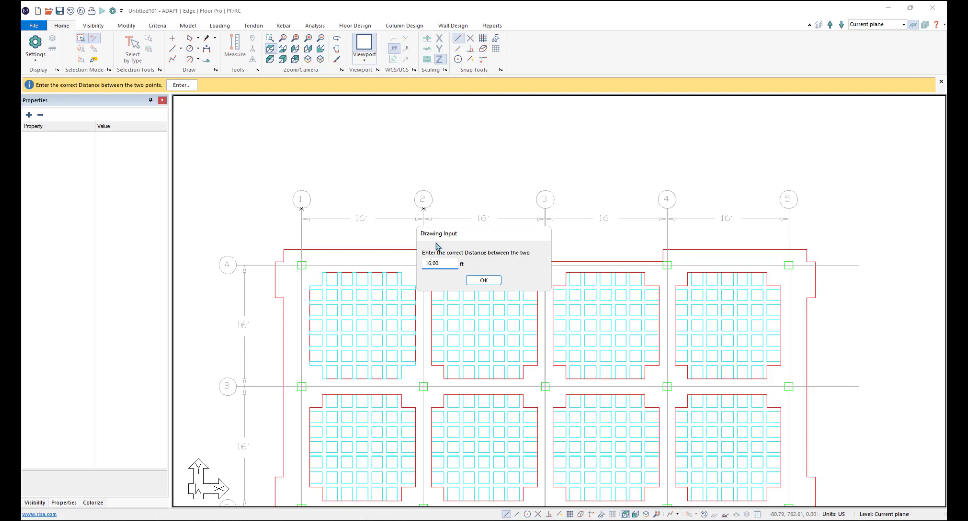
left_click(483, 279)
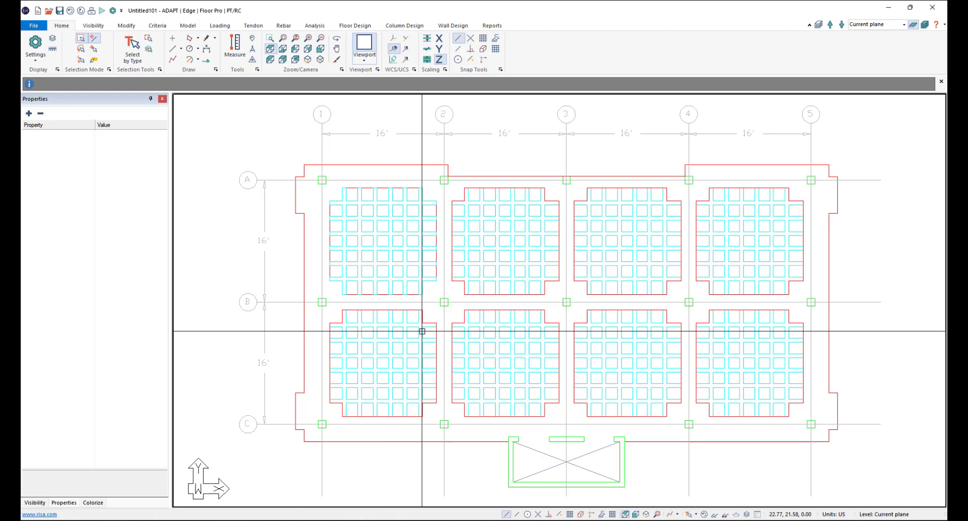
mouse_move(410, 335)
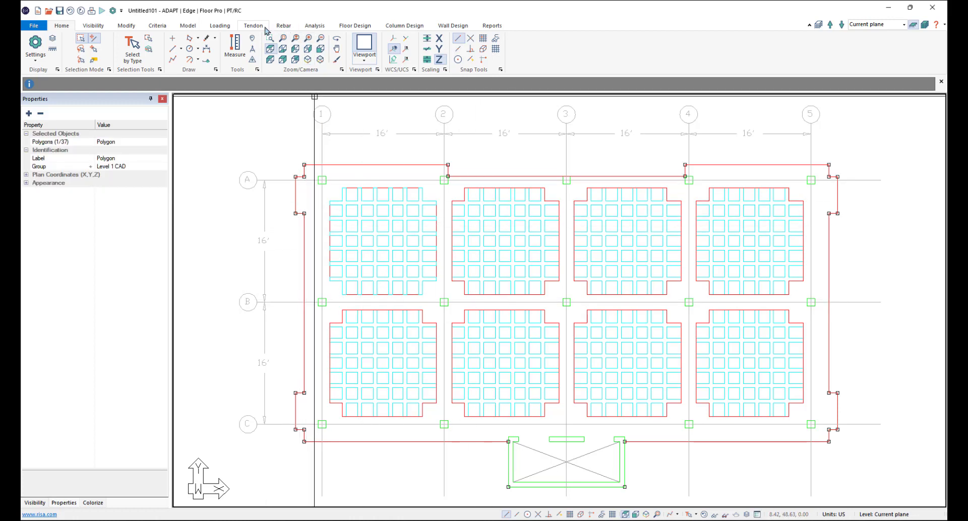
Convert the outer CAD outline into an 8 in Concrete 1 slab region and inspect it.
left_click(188, 25)
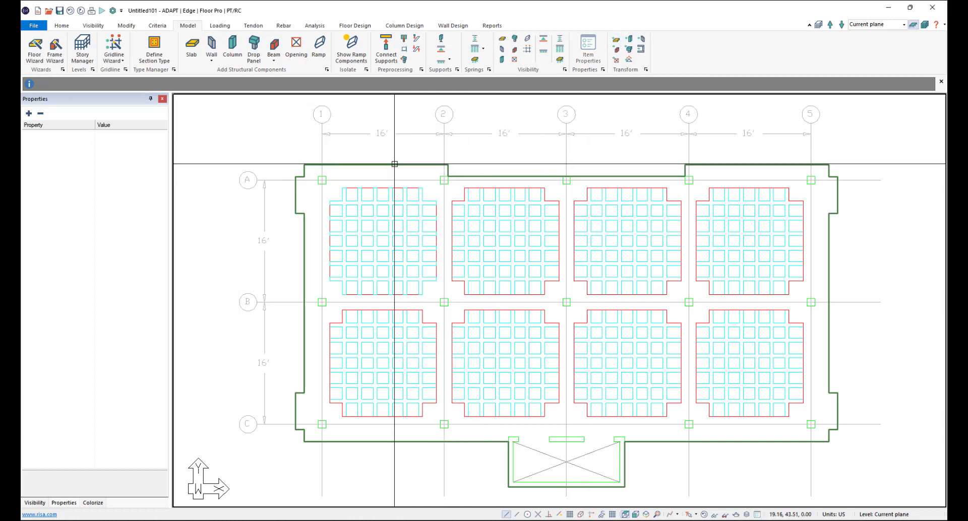
left_click(395, 164)
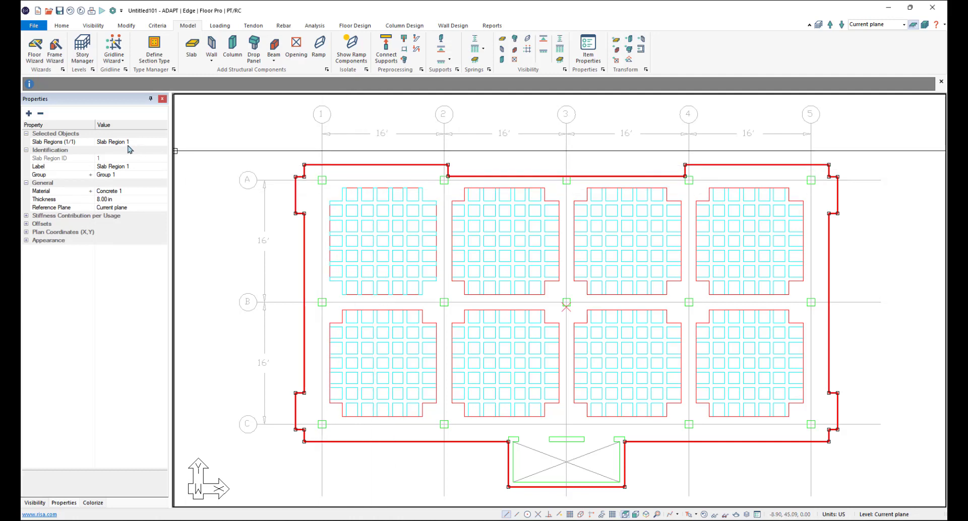
mouse_move(118, 204)
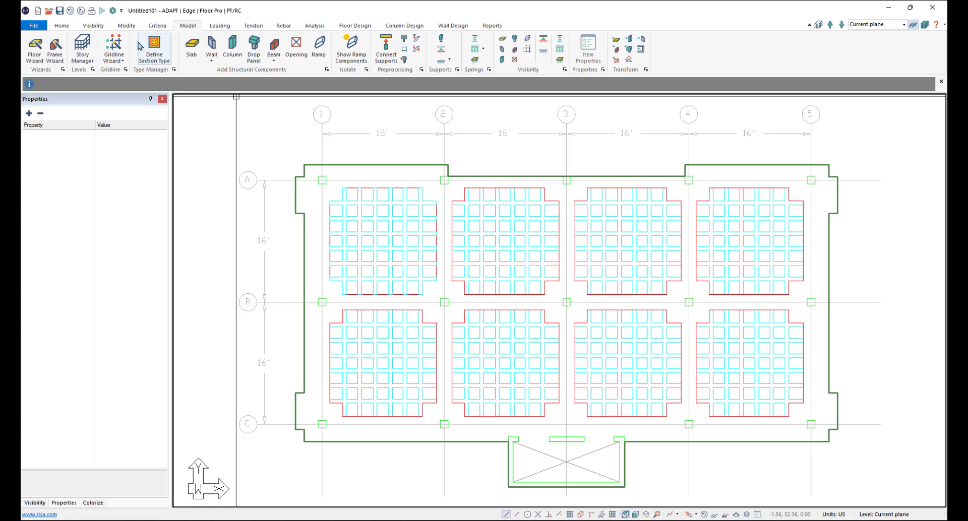
Select all 14 column polygons through Select by Layers using the Columns layer.
left_click(56, 26)
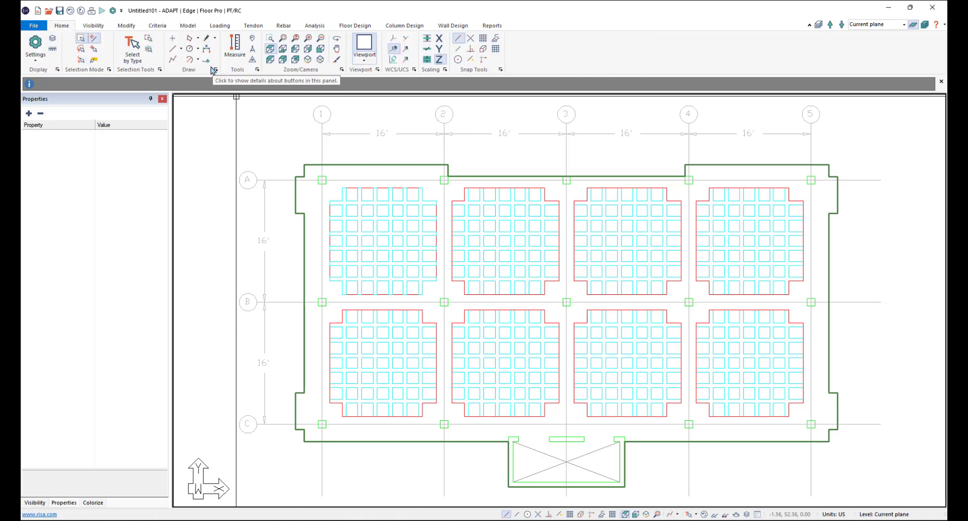
mouse_move(148, 49)
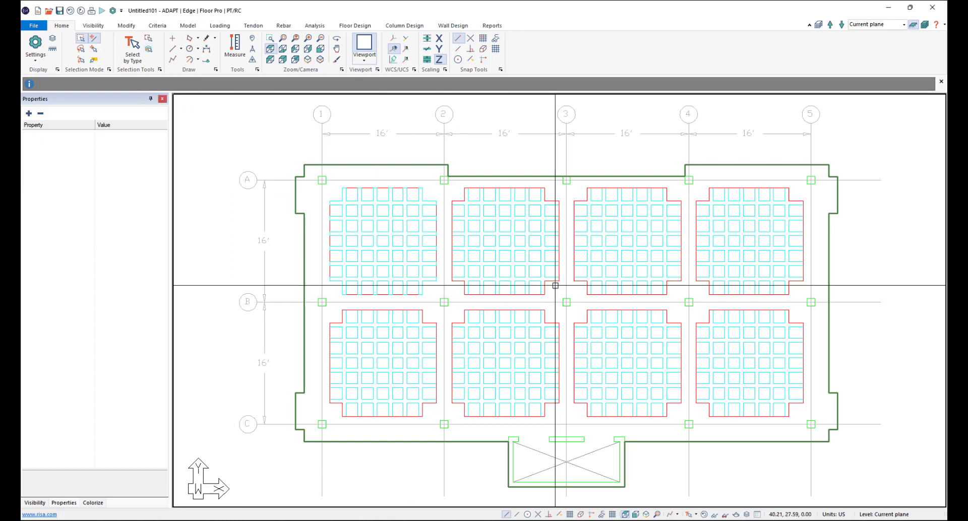
mouse_move(692, 516)
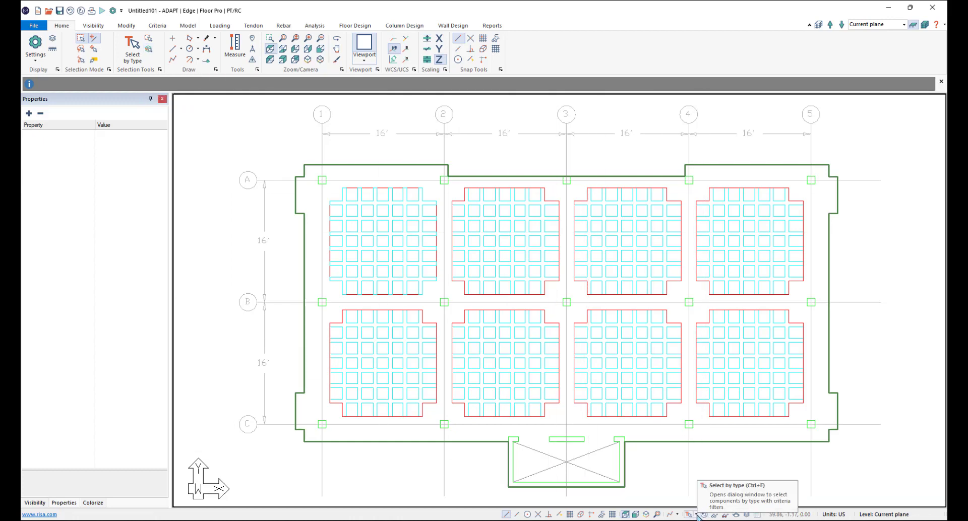
left_click(687, 514)
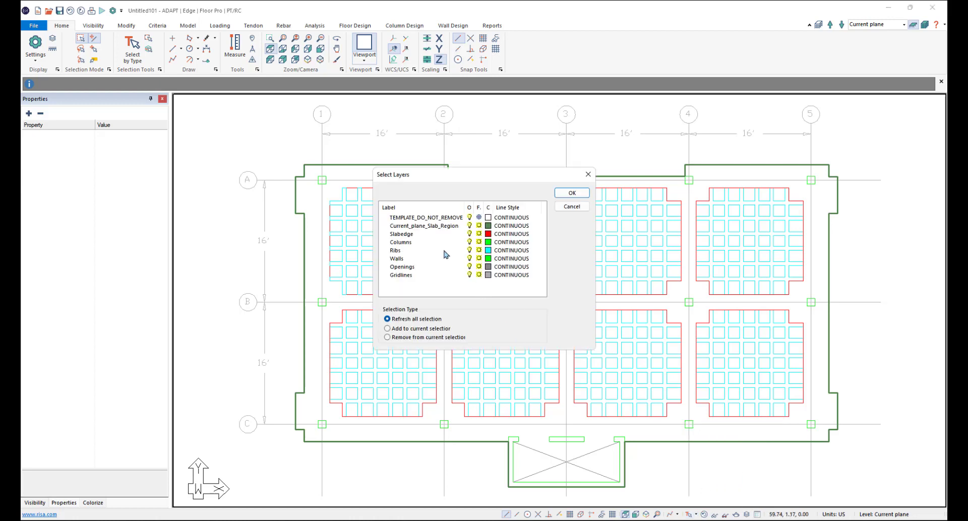
left_click(401, 242)
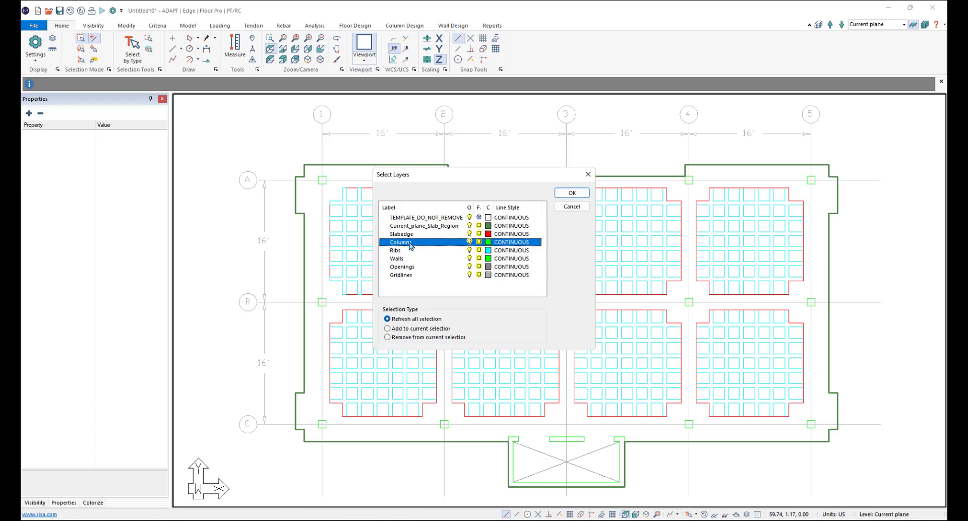
left_click(572, 193)
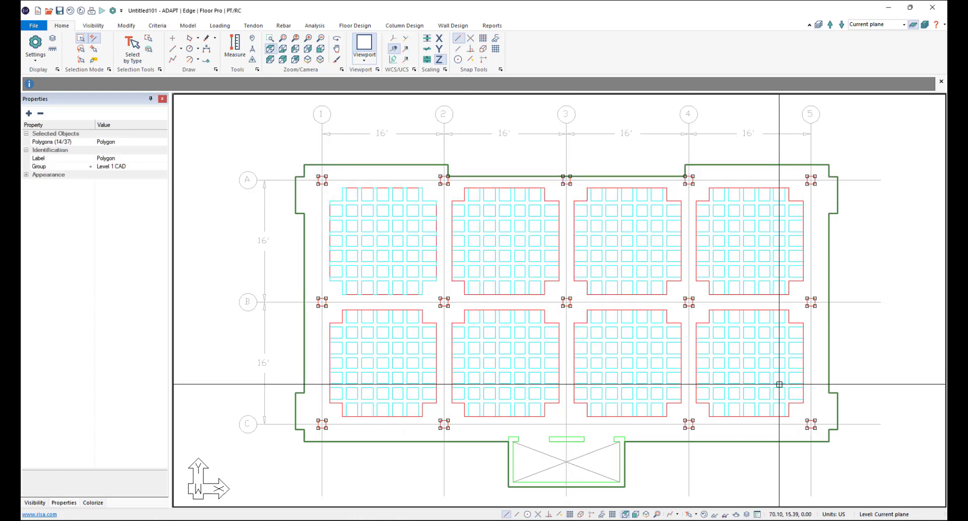
left_click(234, 41)
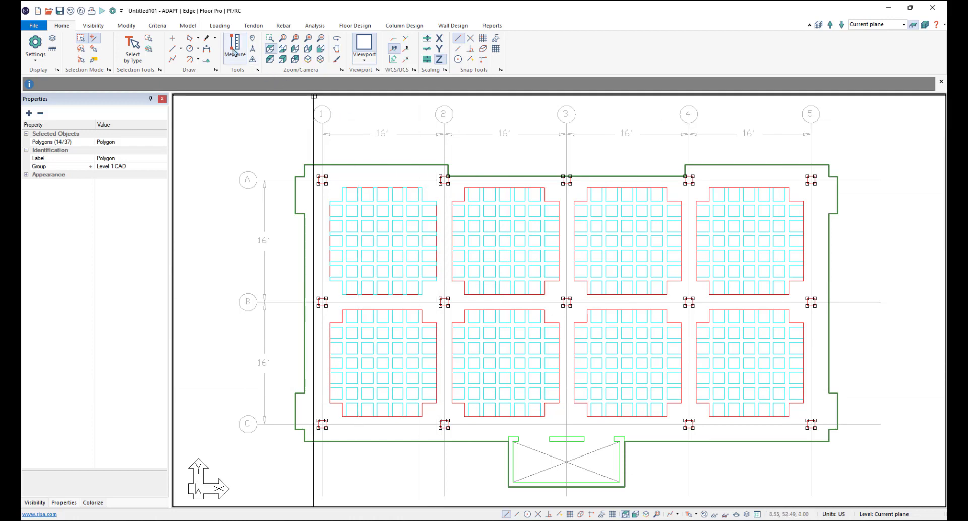
left_click(187, 25)
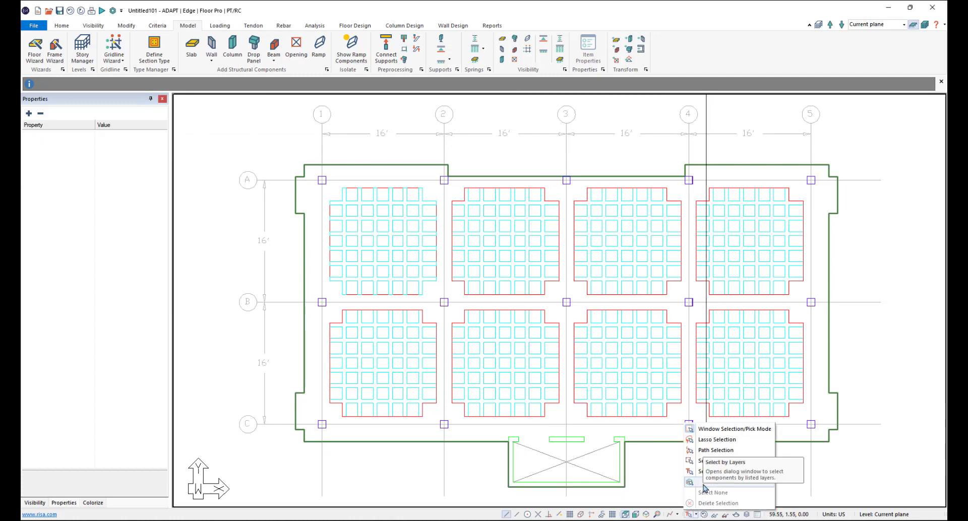
Select the two core wall outlines through Select by Layers using the Walls layer.
left_click(717, 464)
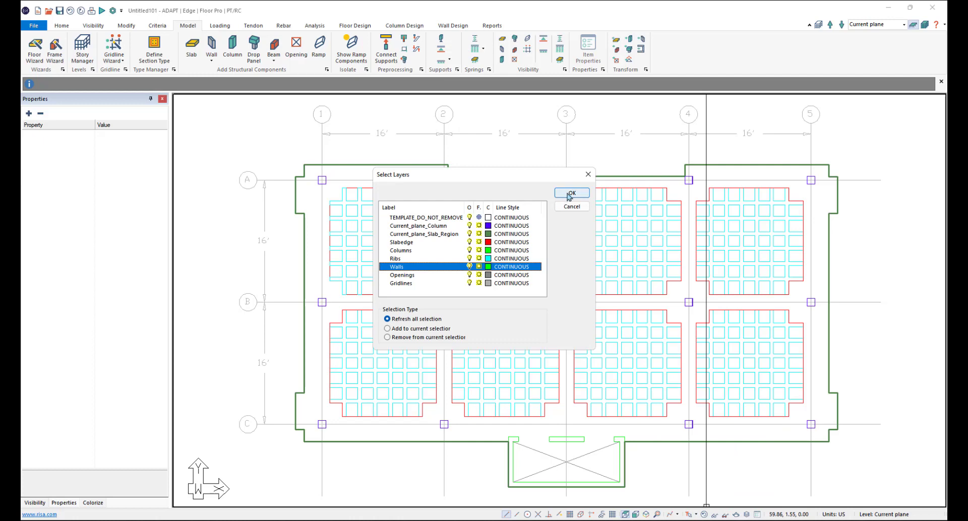
left_click(572, 193)
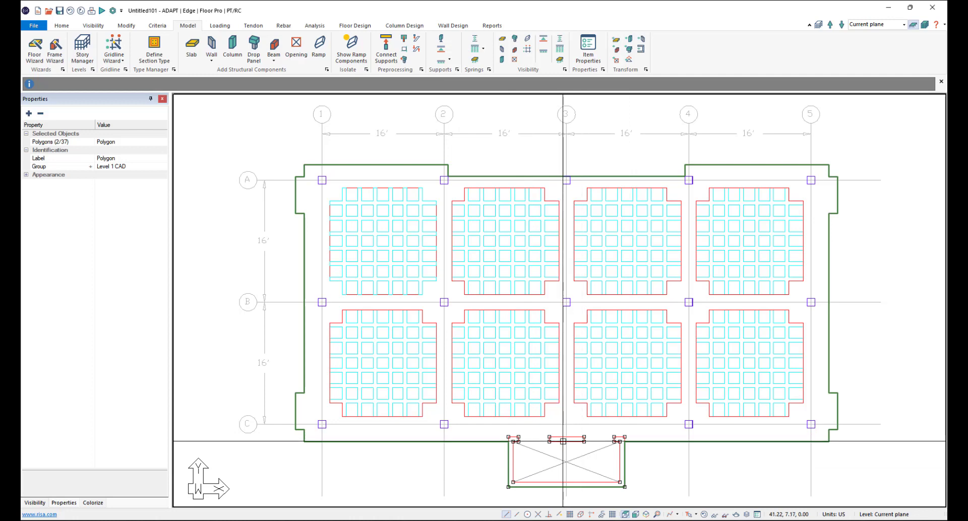
mouse_move(642, 48)
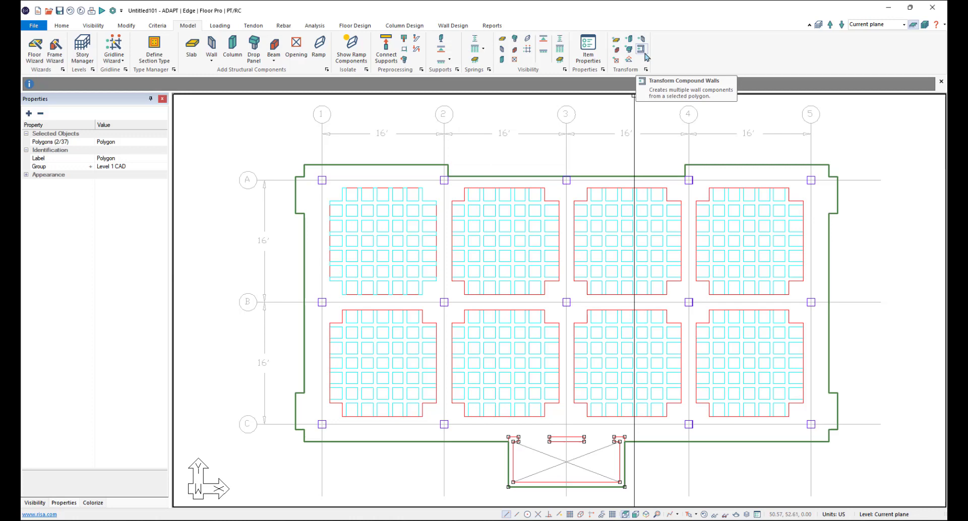
mouse_move(642, 50)
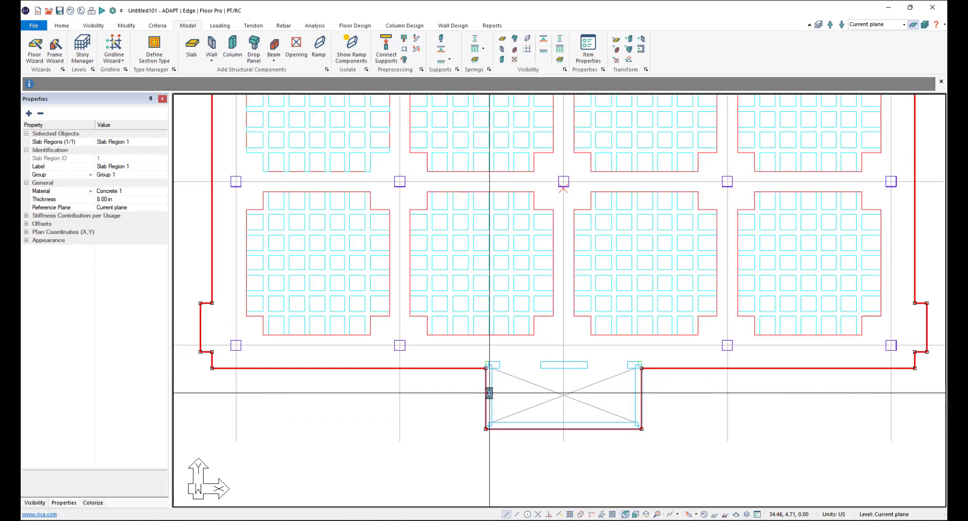
Delete vertices on Slab Region 1's edge near the core from the context menu.
right_click(463, 370)
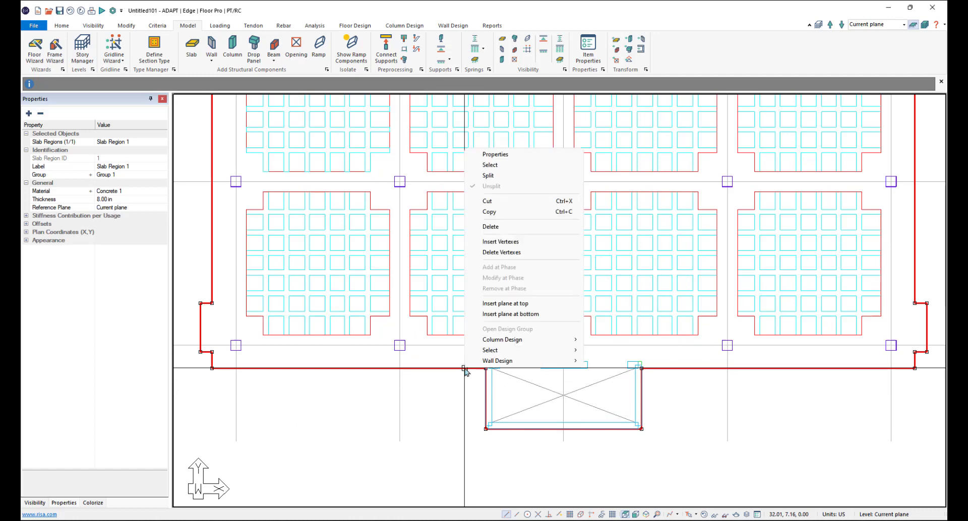
mouse_move(498, 259)
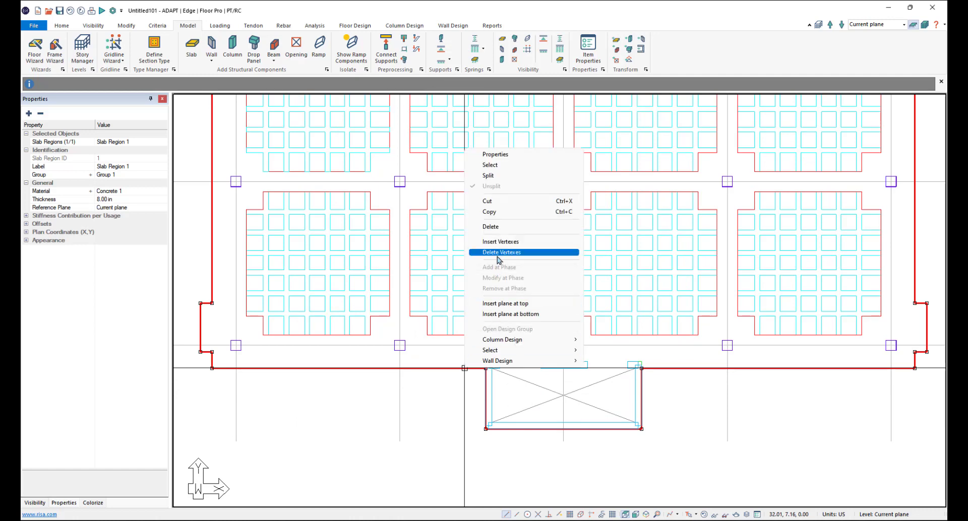
left_click(501, 252)
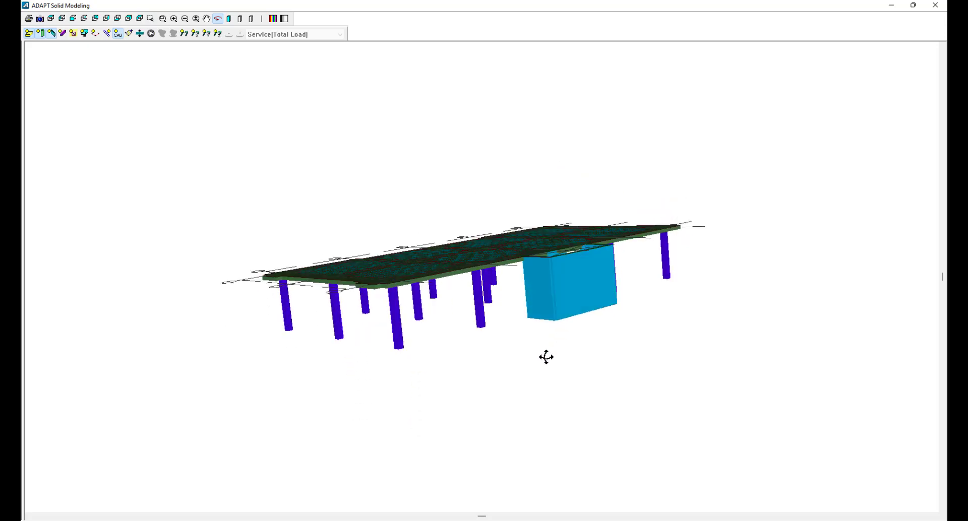
Orbit the 3D solid model to inspect the slab, purple columns and wall core.
left_click_drag(546, 356, 526, 329)
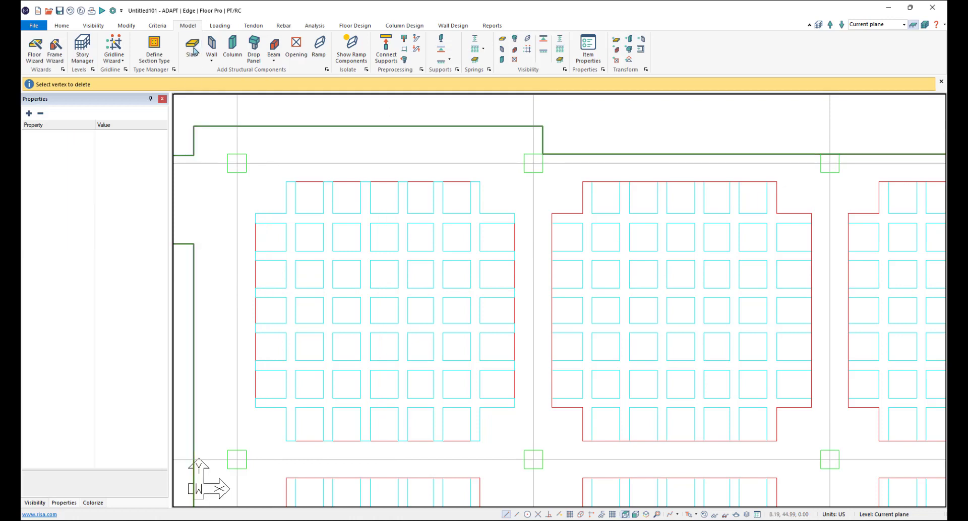
Trace a new slab region around the top-left waffle bay's stepped outline.
left_click(191, 50)
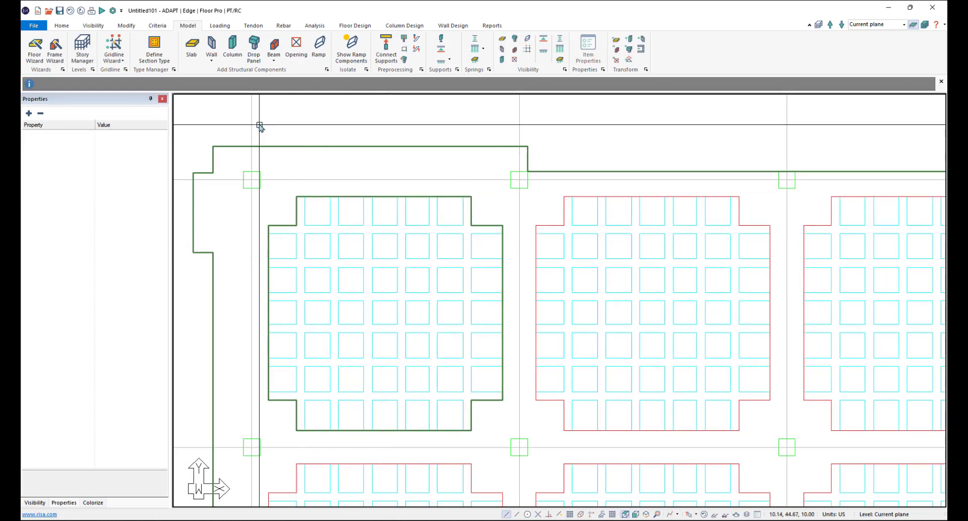
mouse_move(272, 44)
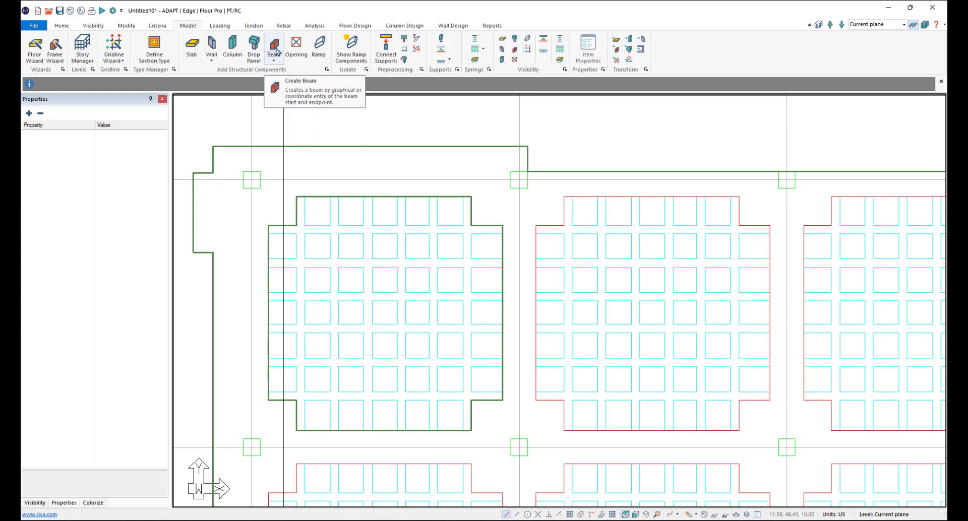
Set new beam properties to 6.00 in wide, 4 in deep, with 4 in end offsets.
left_click(271, 43)
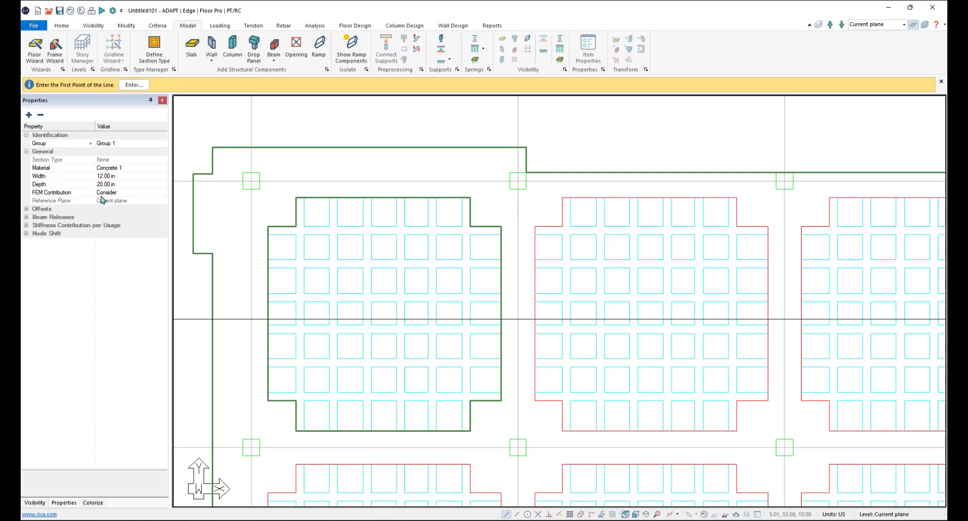
mouse_move(98, 183)
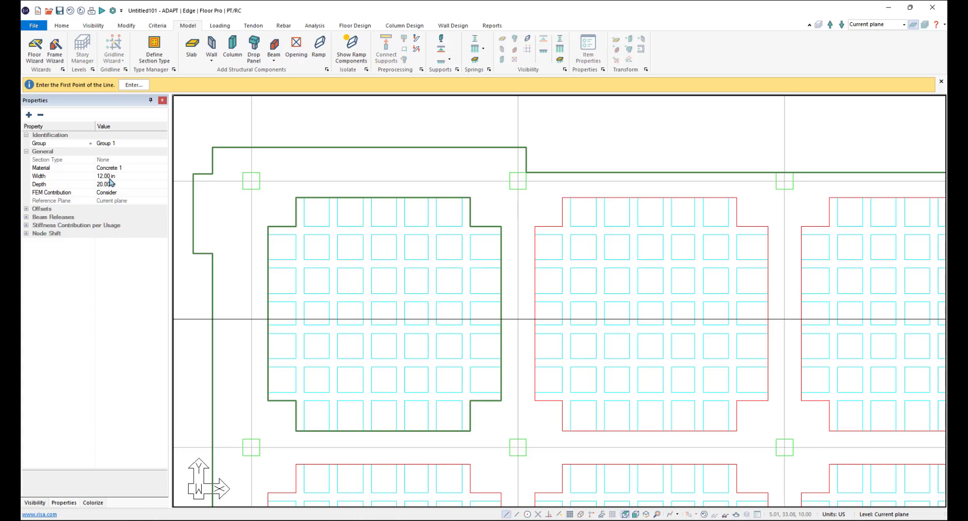
left_click(116, 176)
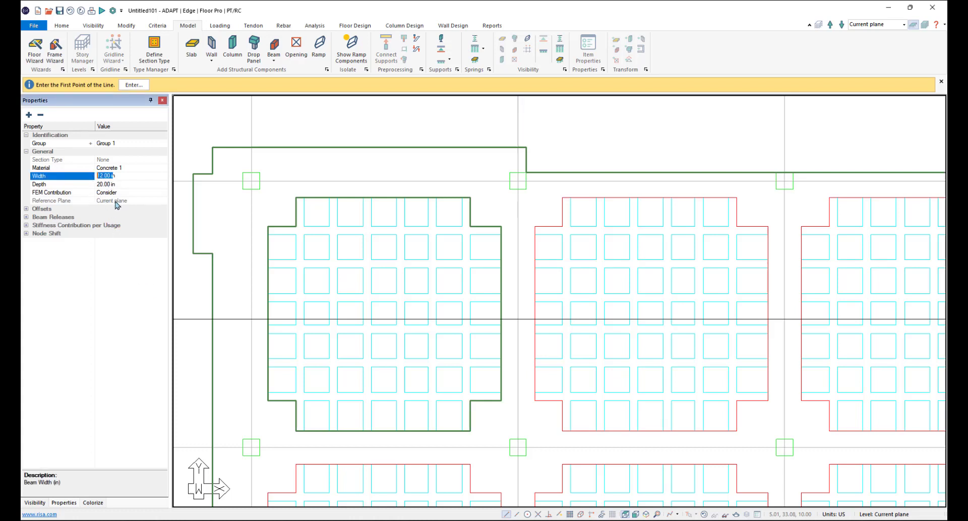
mouse_move(115, 197)
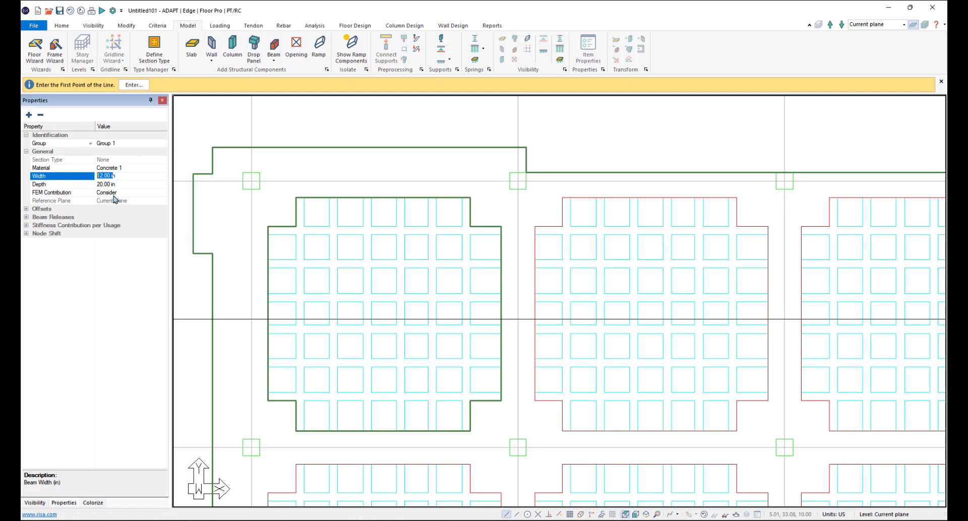
type("6.00")
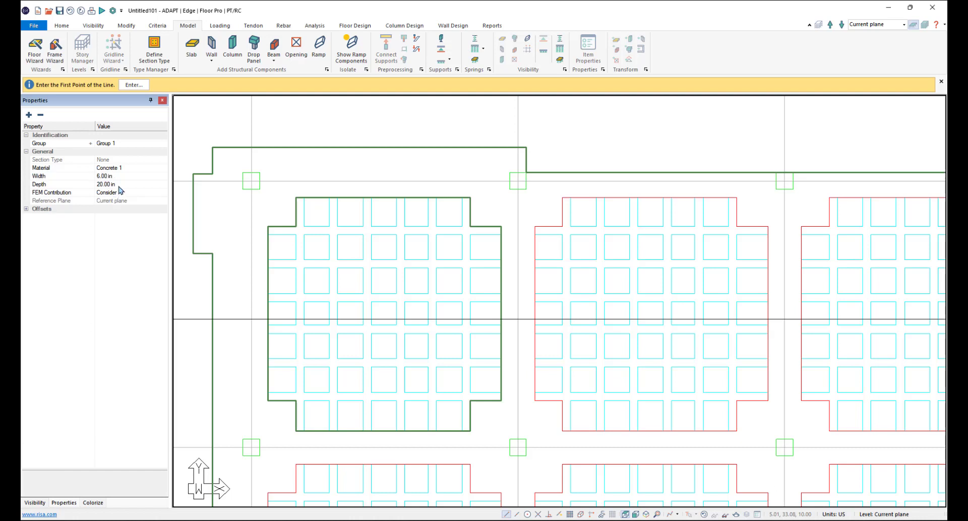
type("4")
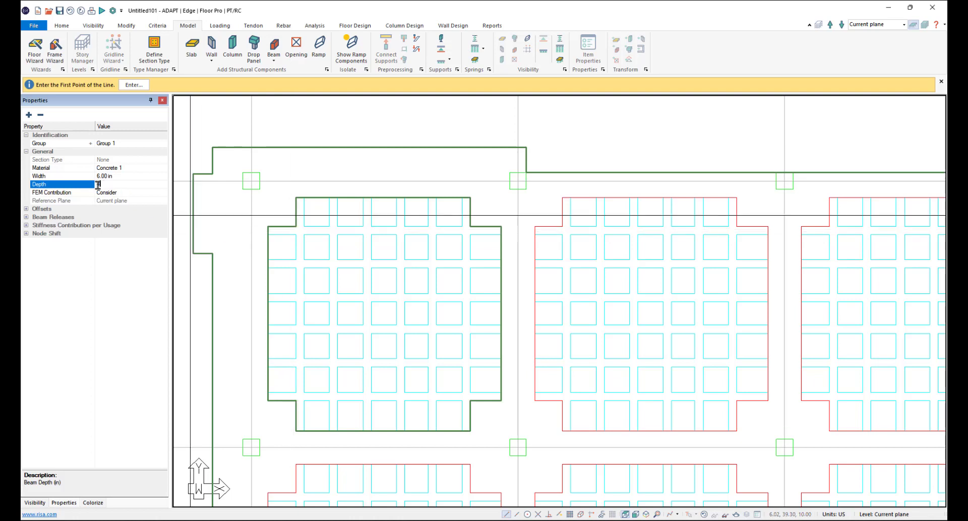
type("4")
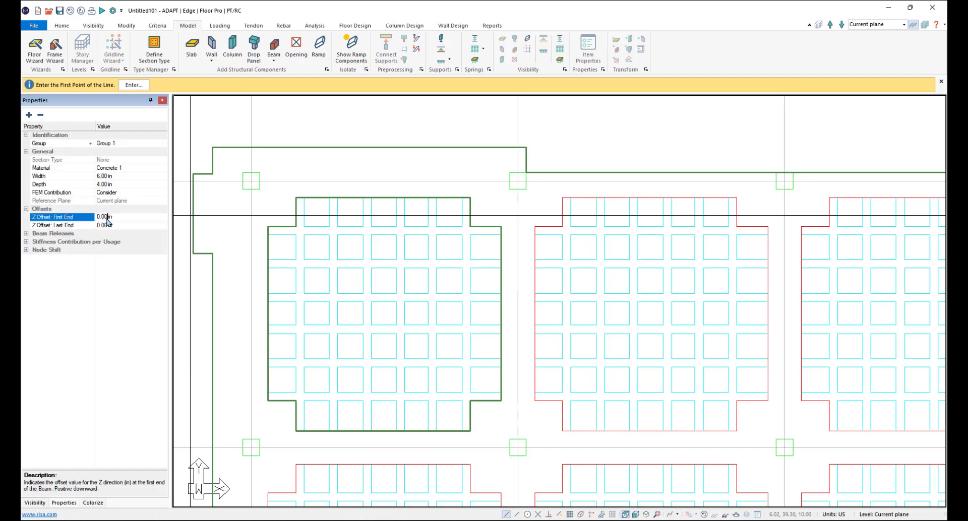
type("4")
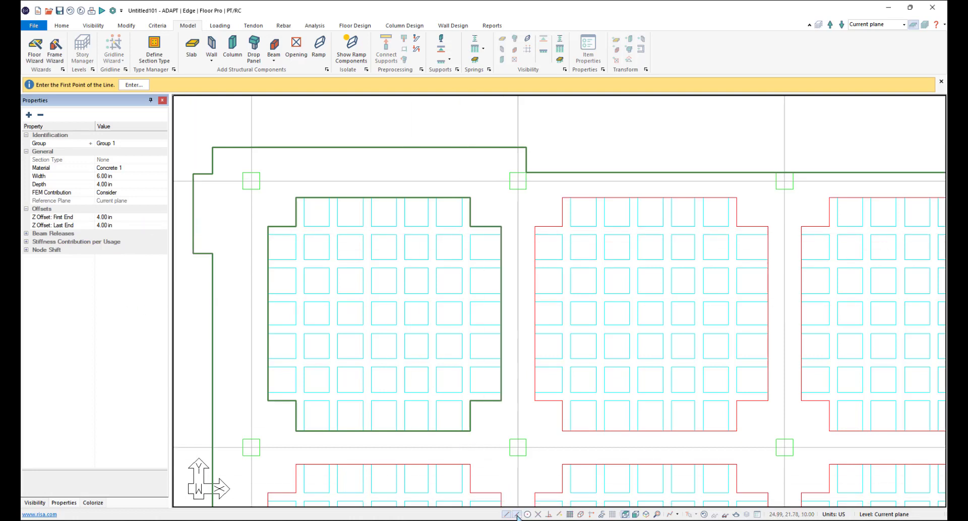
left_click(269, 229)
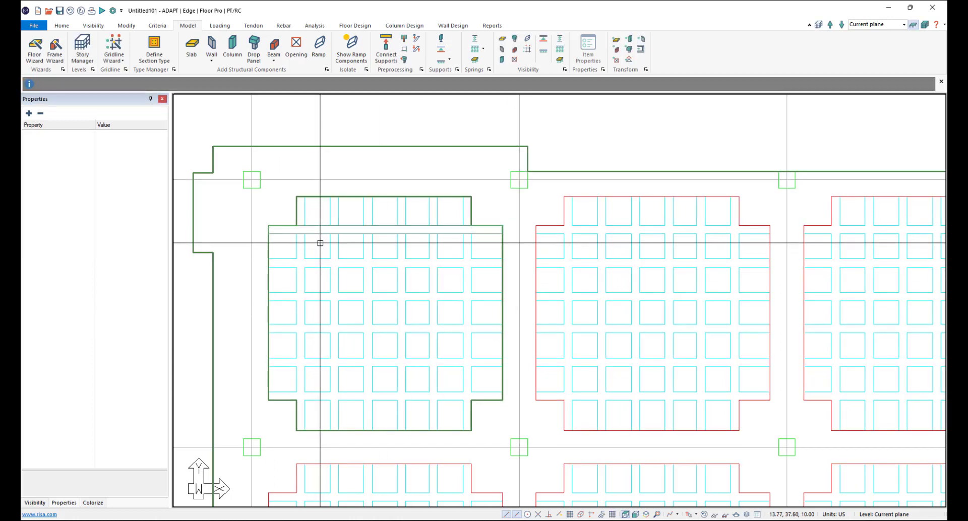
Draw a 6 × 4 in rib beam across the first bay and duplicate it along each rib row.
left_click(319, 256)
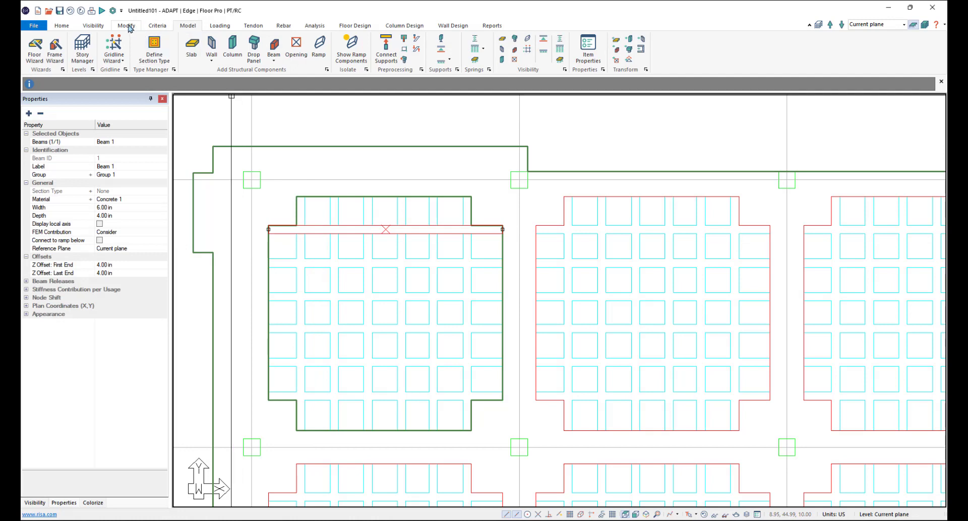
left_click(125, 26)
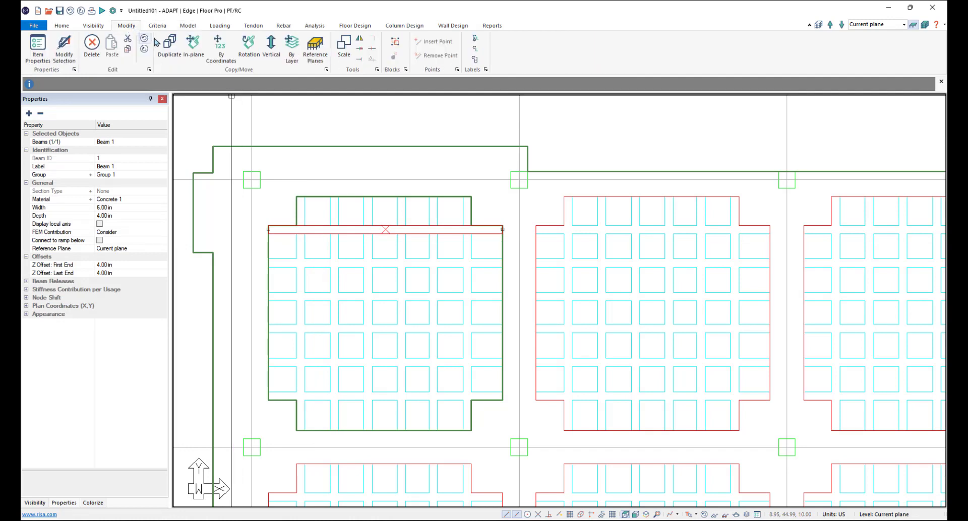
left_click(191, 48)
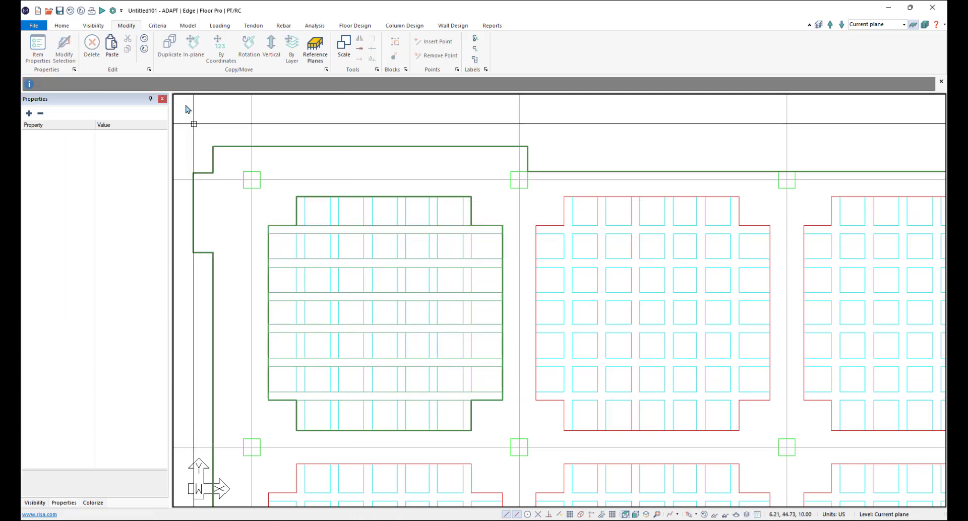
left_click(187, 25)
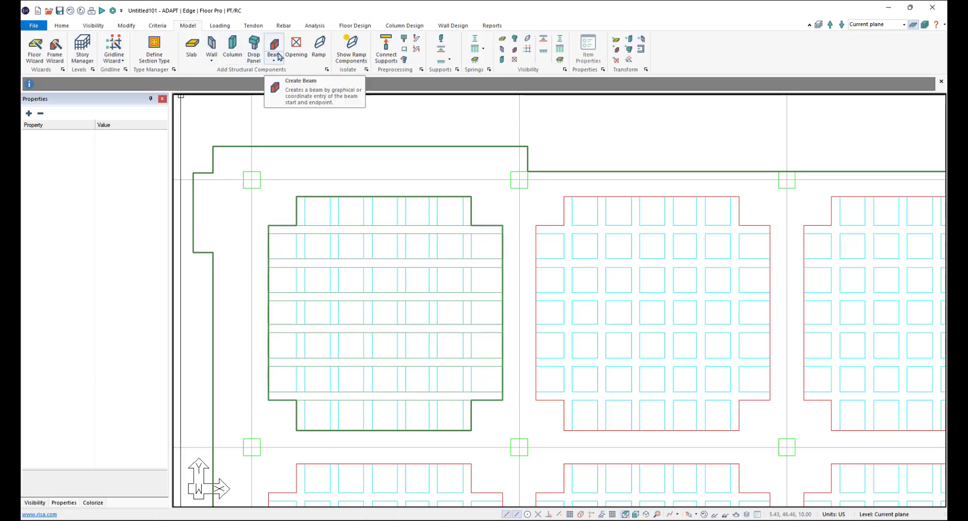
Draw a vertical rib beam and duplicate it across the bay using the bay corner as base point.
left_click(274, 45)
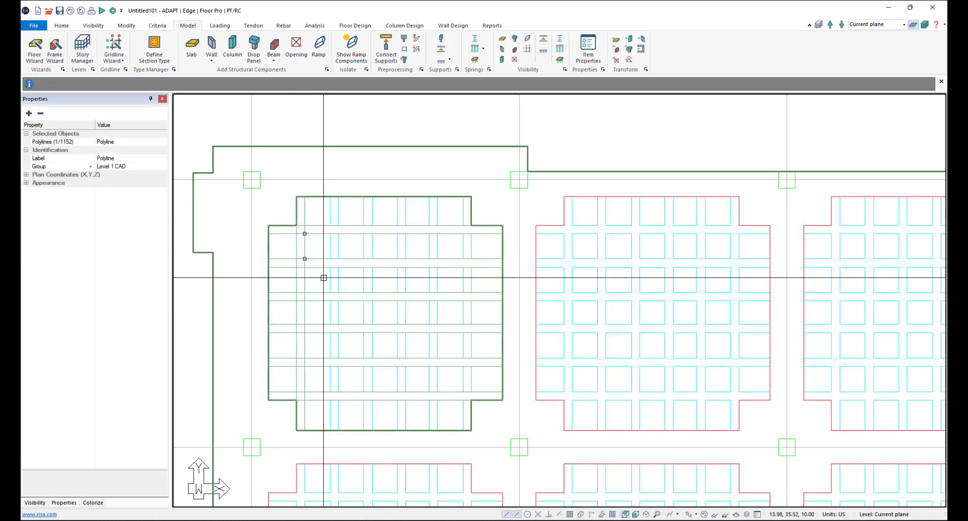
left_click(300, 312)
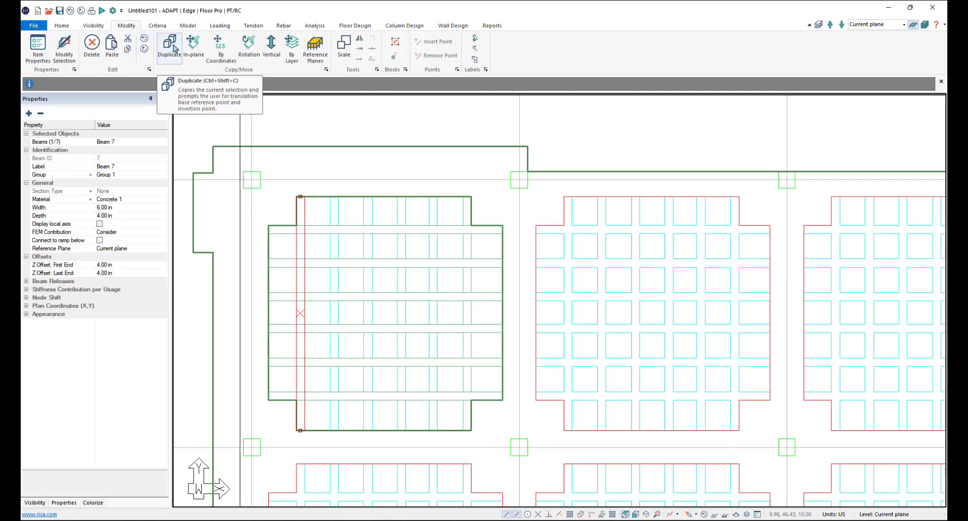
left_click(170, 47)
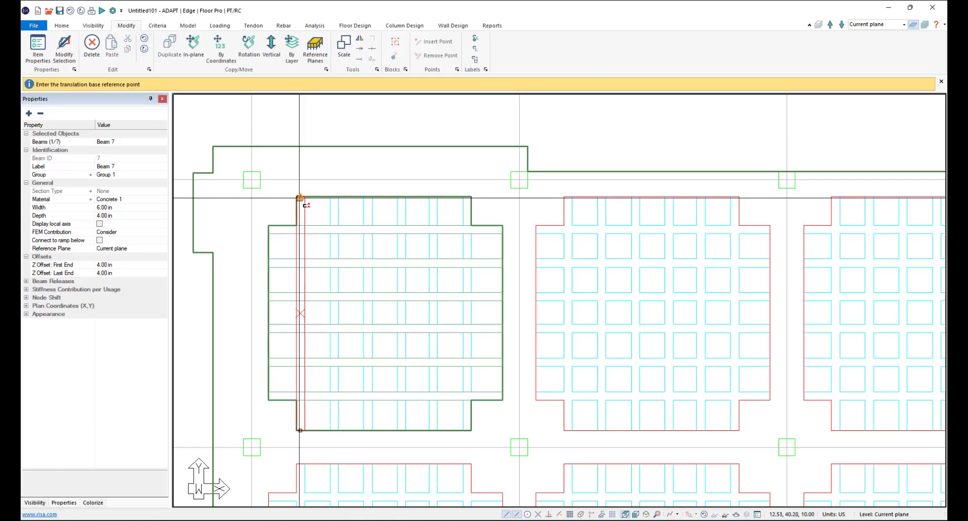
left_click(300, 198)
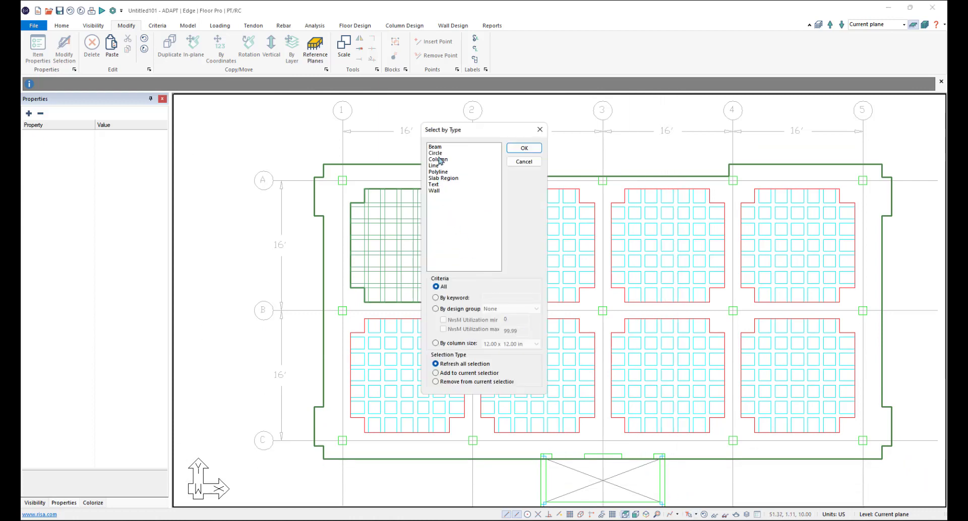
Select the rib beams and 4.00 in slab region by type and duplicate them into the other bays.
left_click(523, 148)
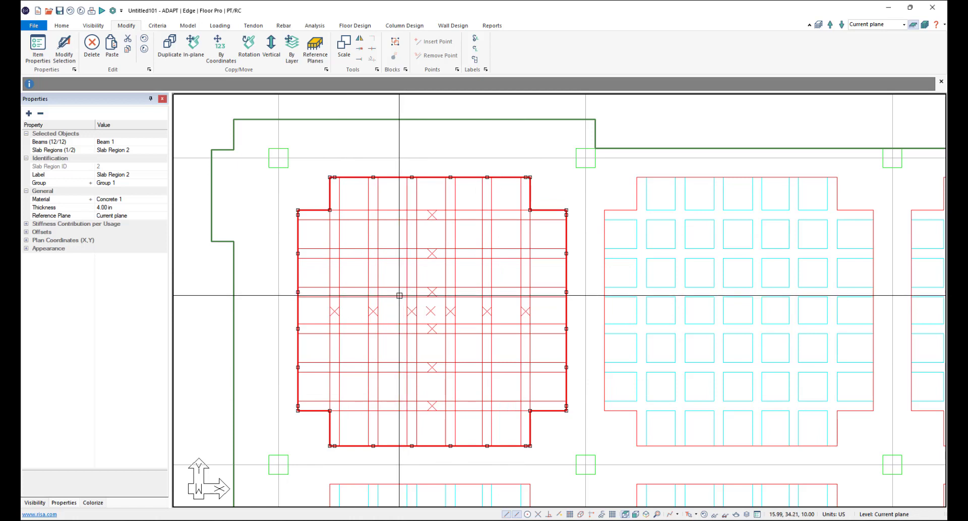
mouse_move(168, 47)
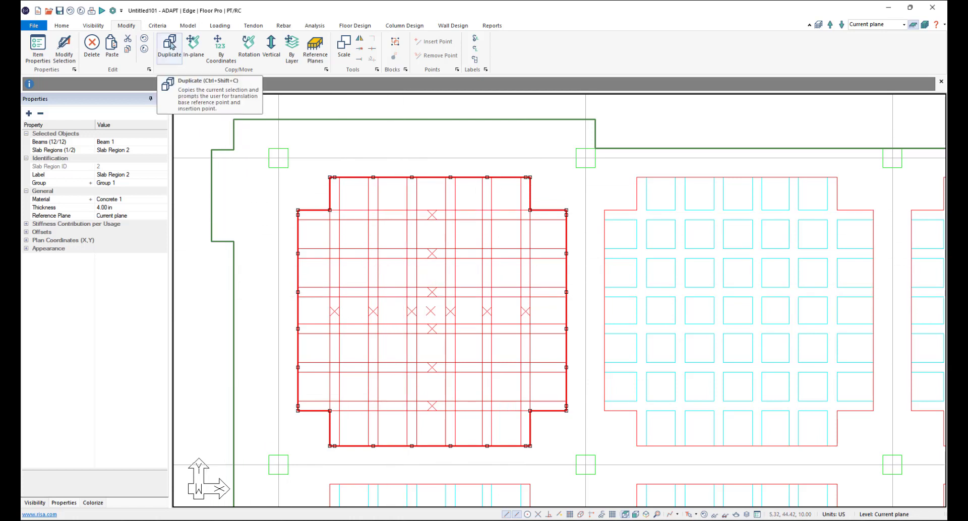
left_click(170, 48)
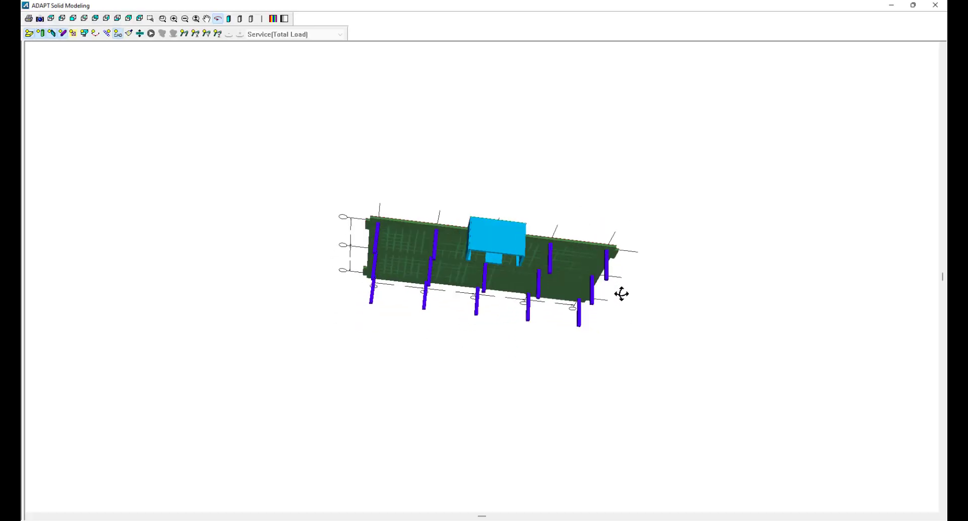
Orbit the 3D solid model to inspect the ribbed slab resting on its columns.
left_click_drag(622, 294, 444, 309)
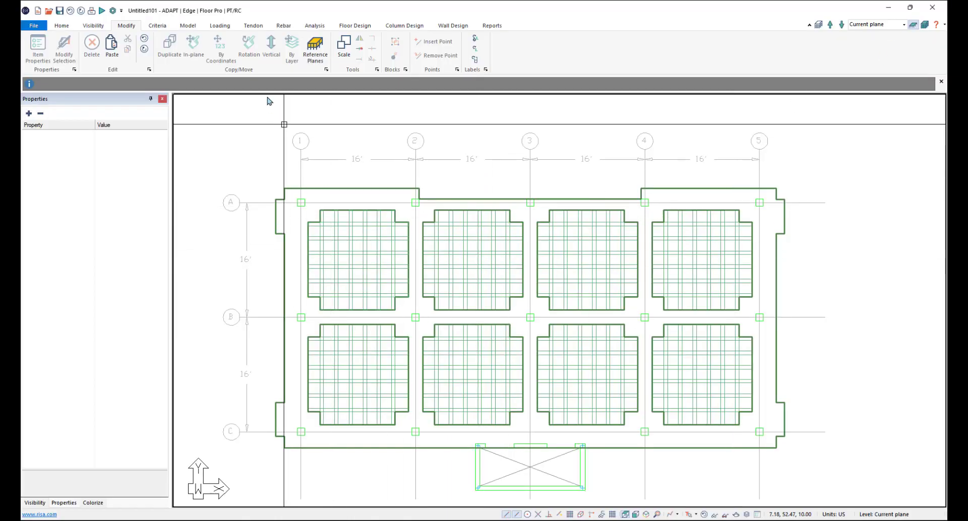
Draw a section cut across the slab to view its profile, then dismiss the cut.
left_click(57, 25)
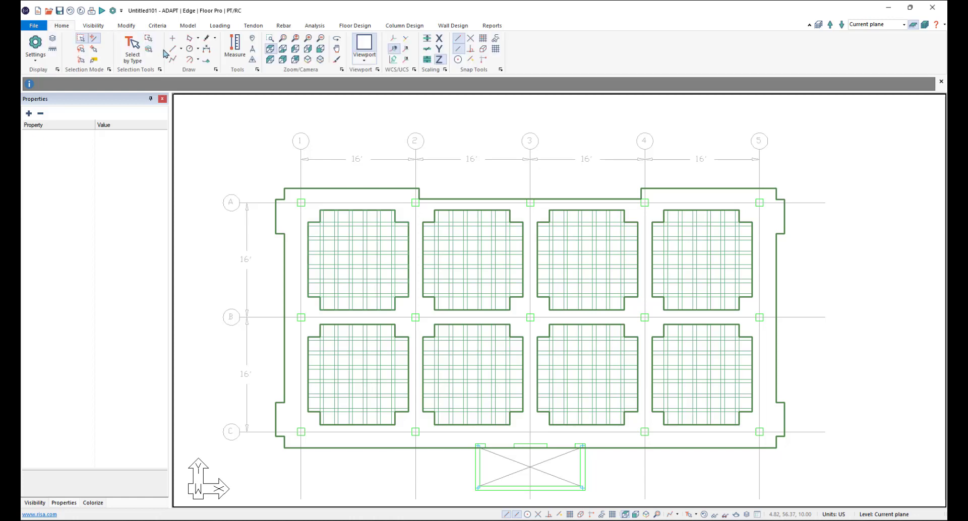
mouse_move(190, 59)
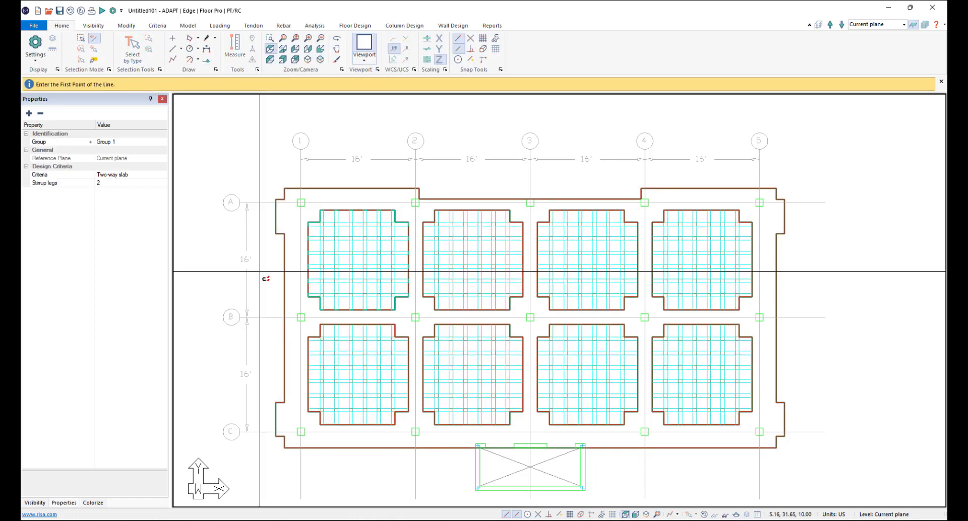
left_click(205, 260)
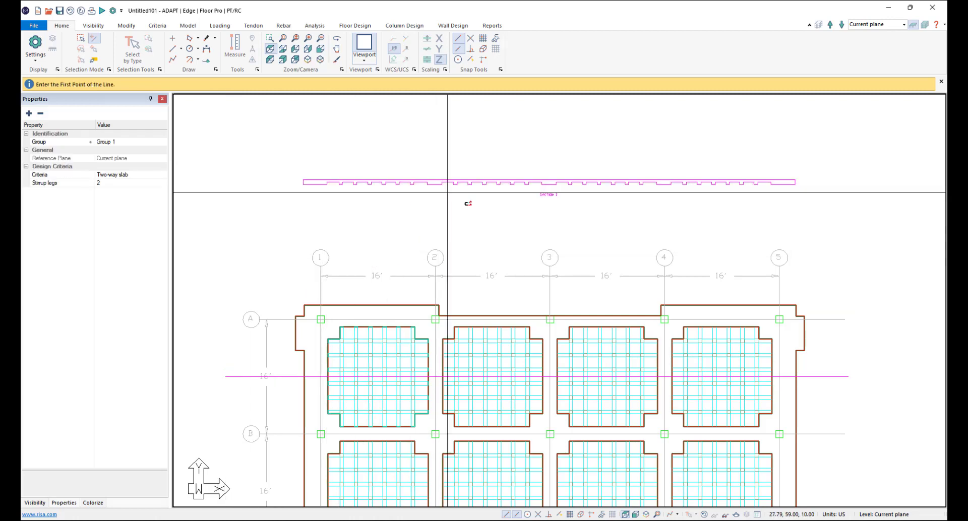
right_click(556, 190)
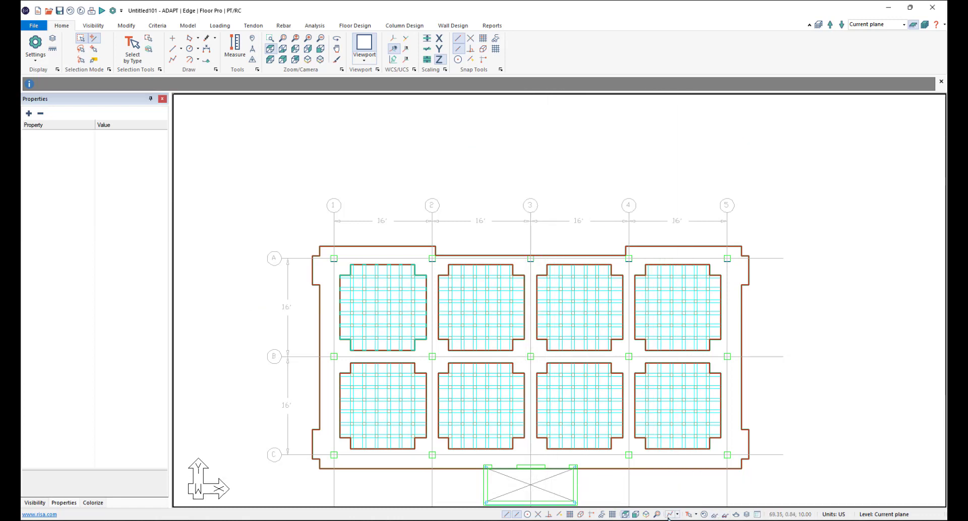
mouse_move(691, 516)
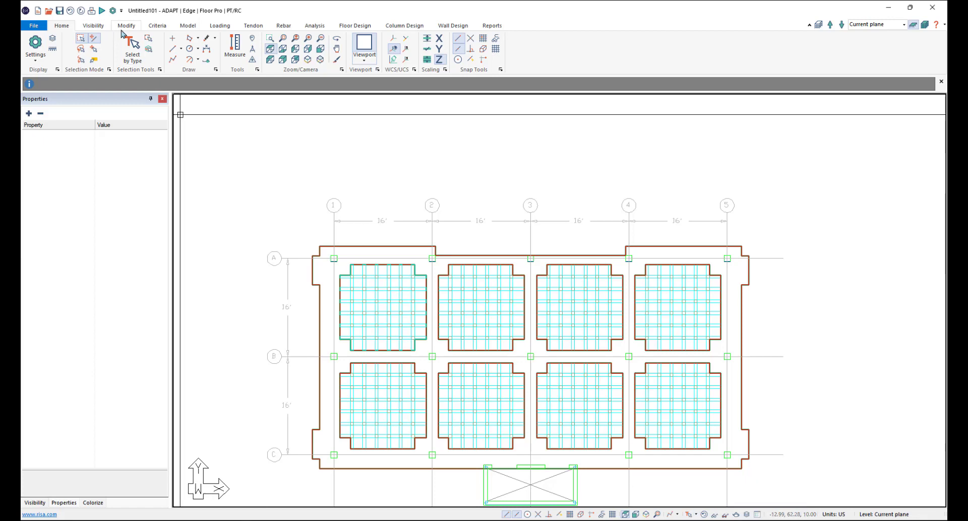
Switch off the Level 1 CAD layer in the Group Library and confirm.
left_click(96, 26)
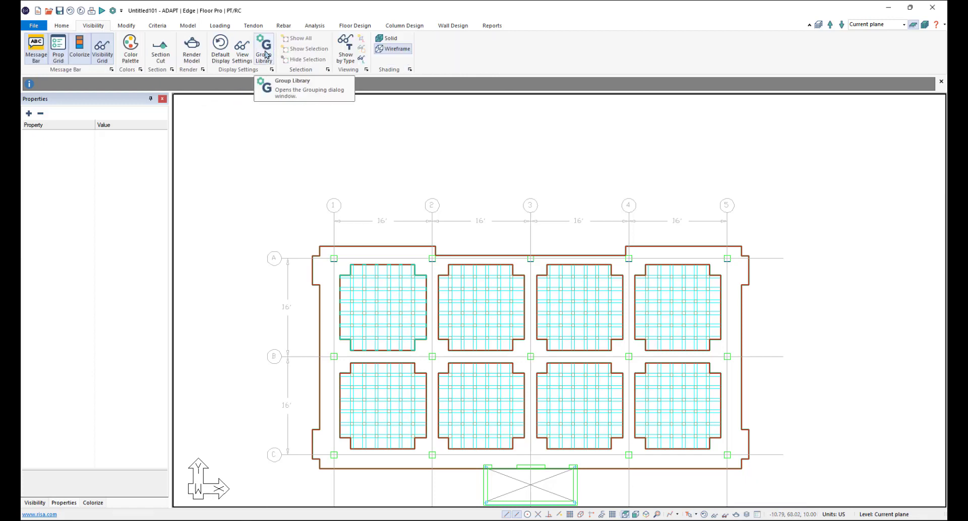
left_click(262, 43)
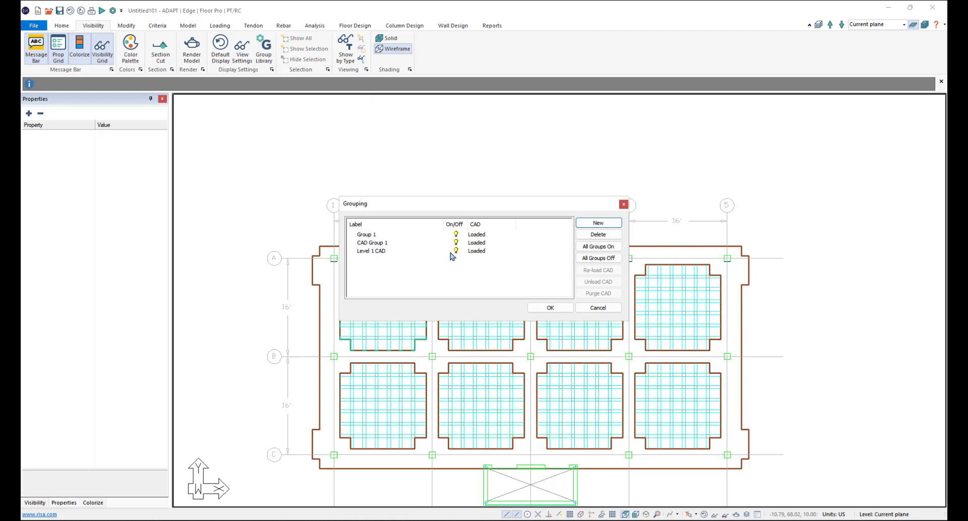
left_click(371, 251)
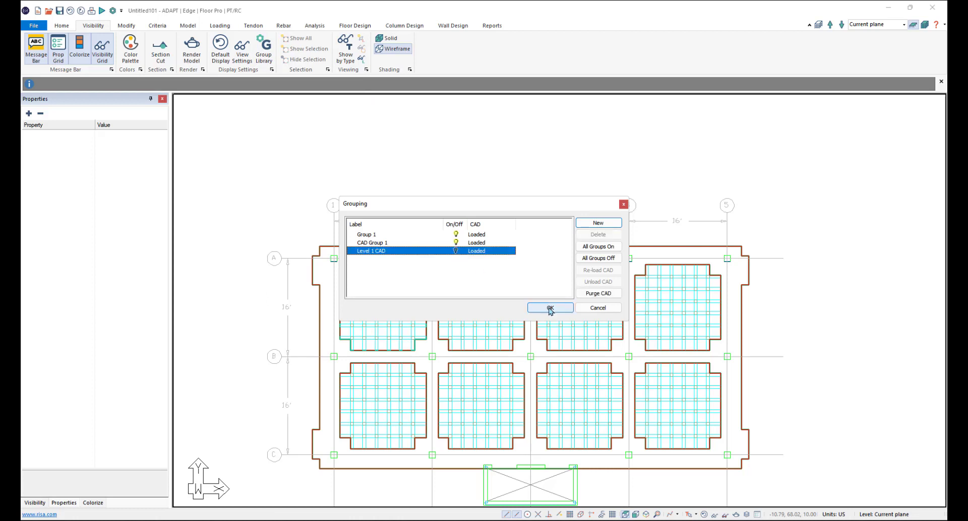
left_click(549, 308)
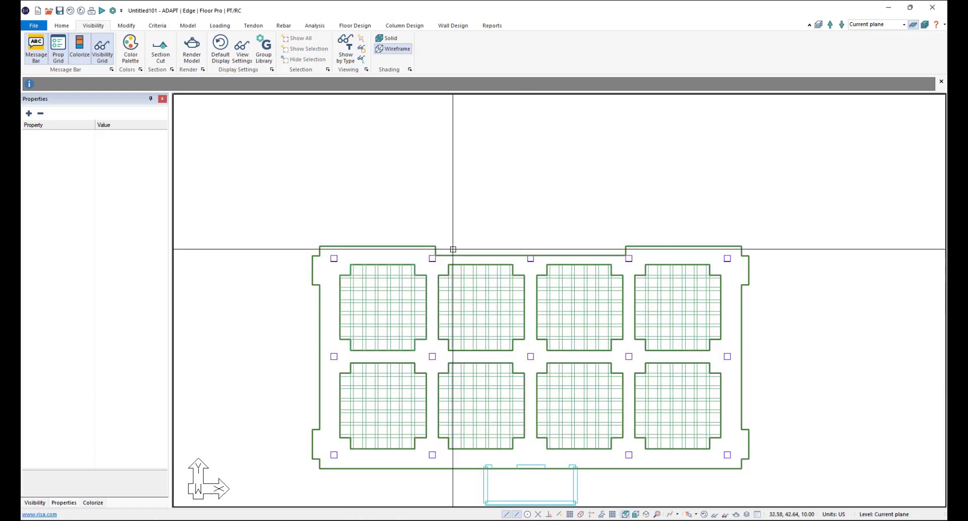